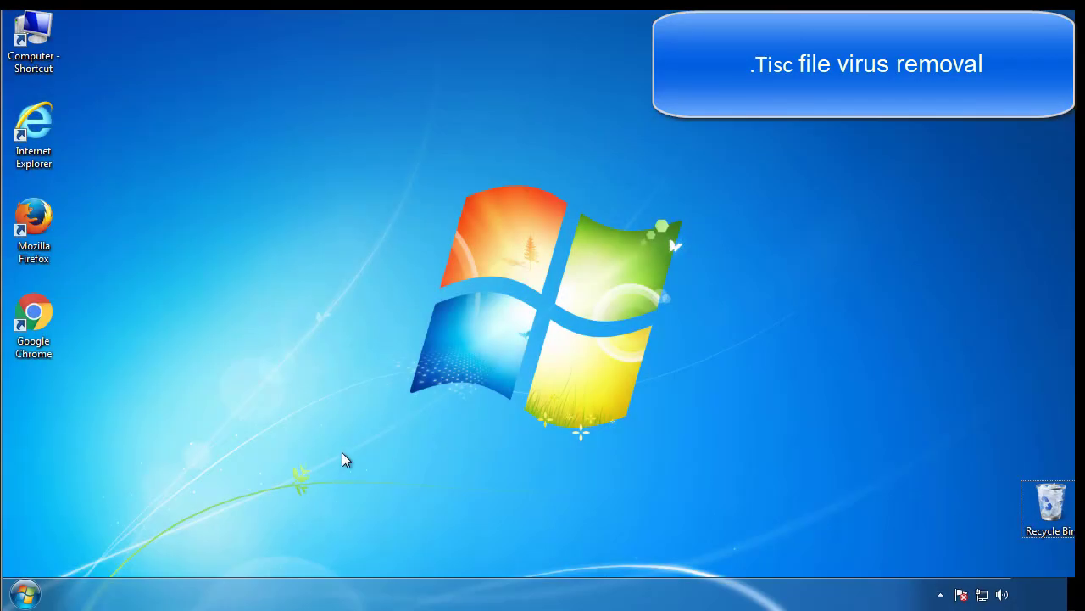
Launch System Configuration (msconfig) from Start search and go to its Boot settings
click(24, 593)
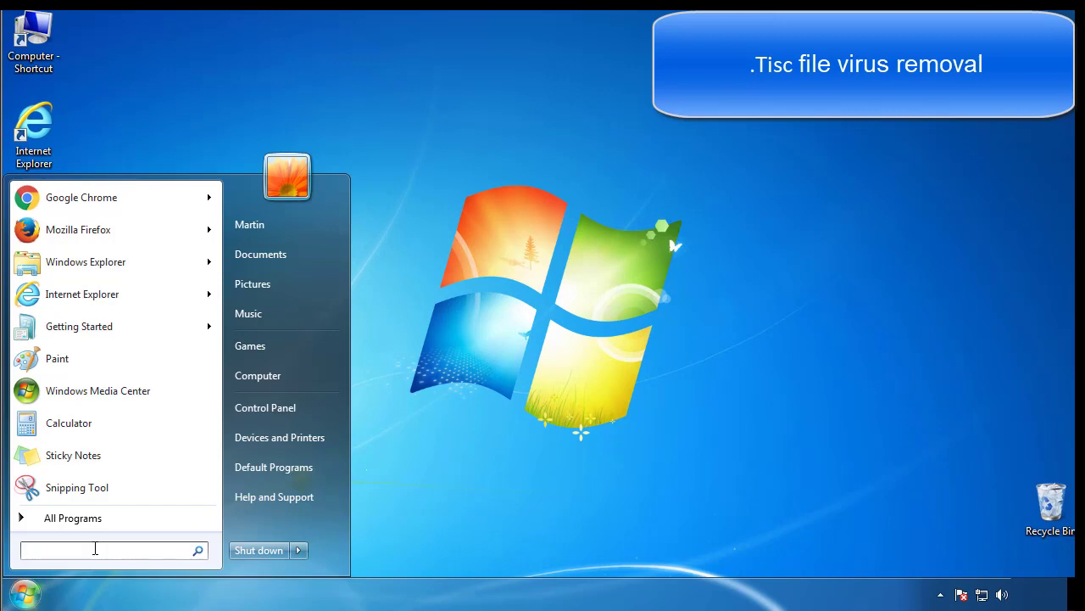
text(mscon)
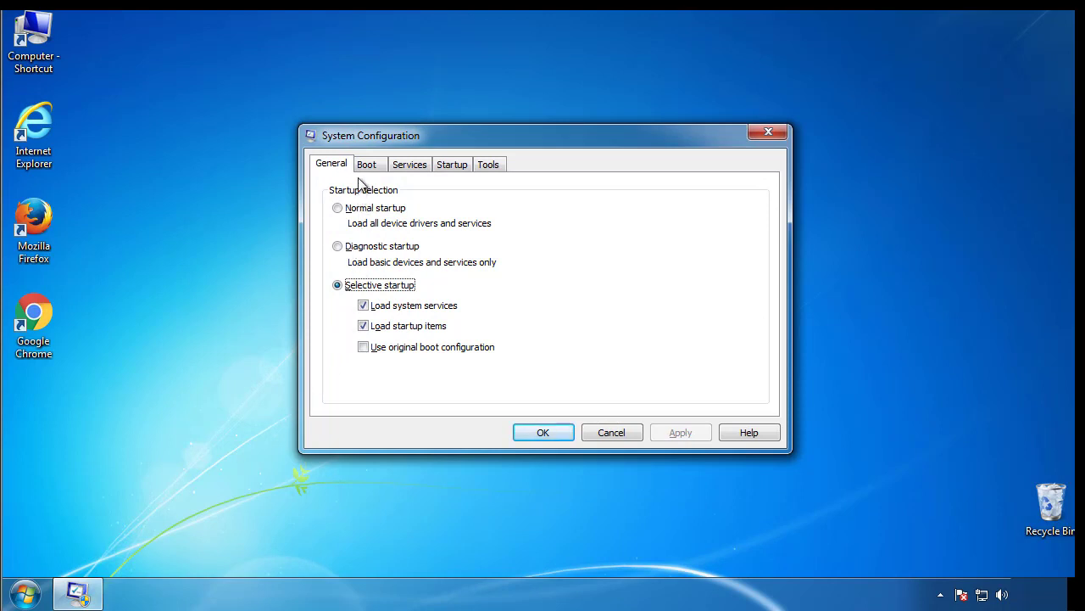
click(367, 162)
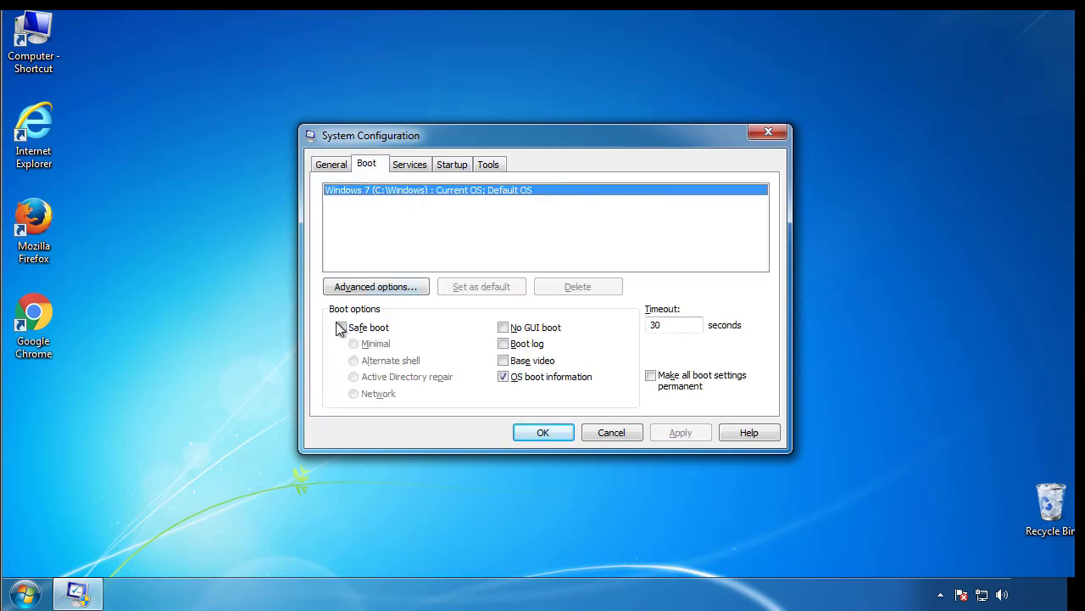
Enable Safe boot with the Minimal option, apply it and restart the computer
click(341, 326)
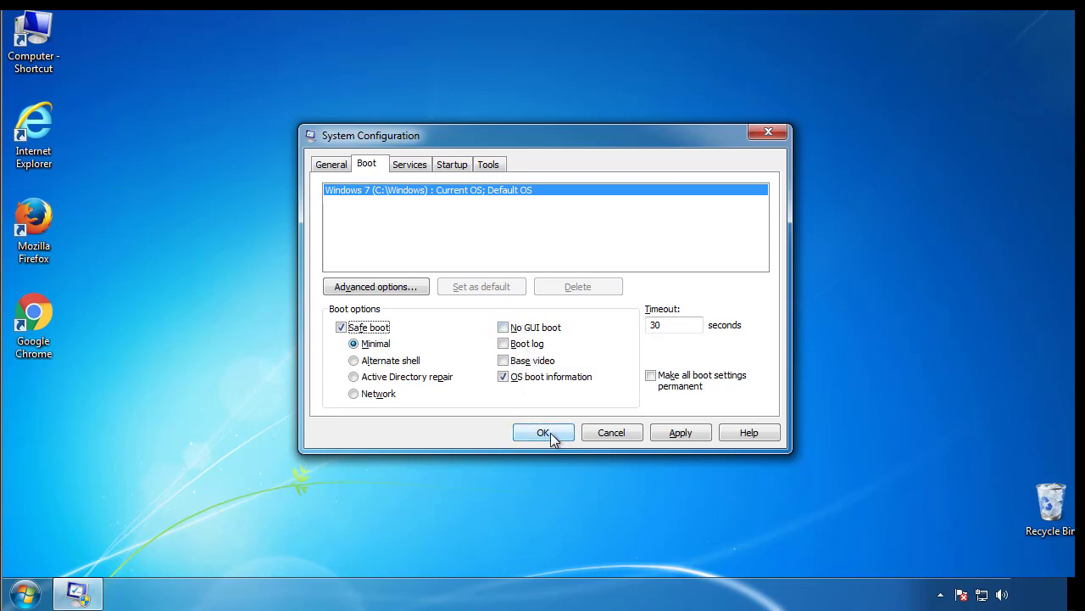
click(543, 433)
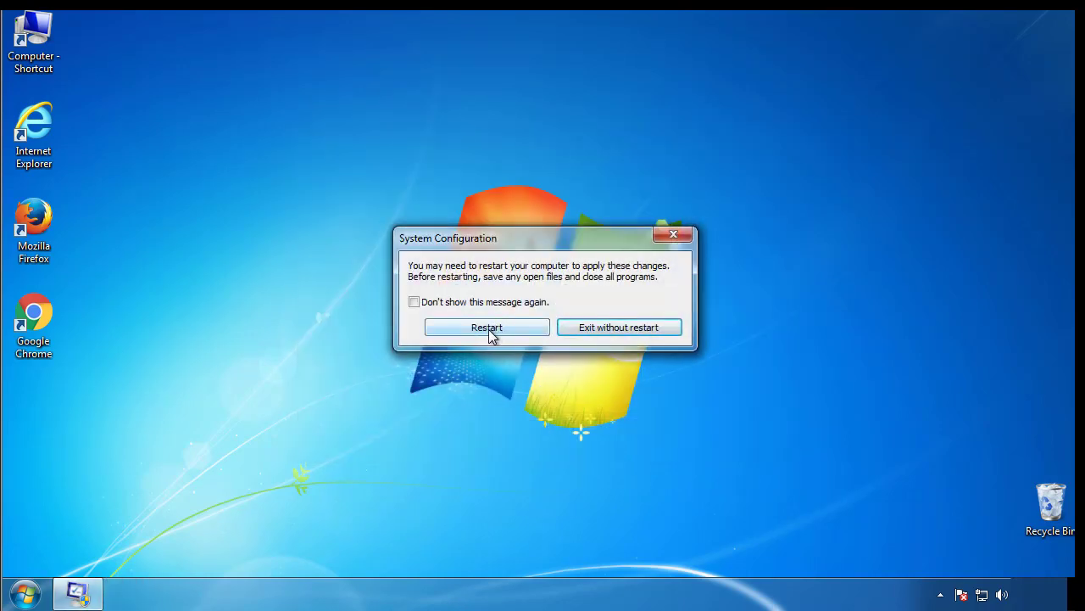
click(486, 328)
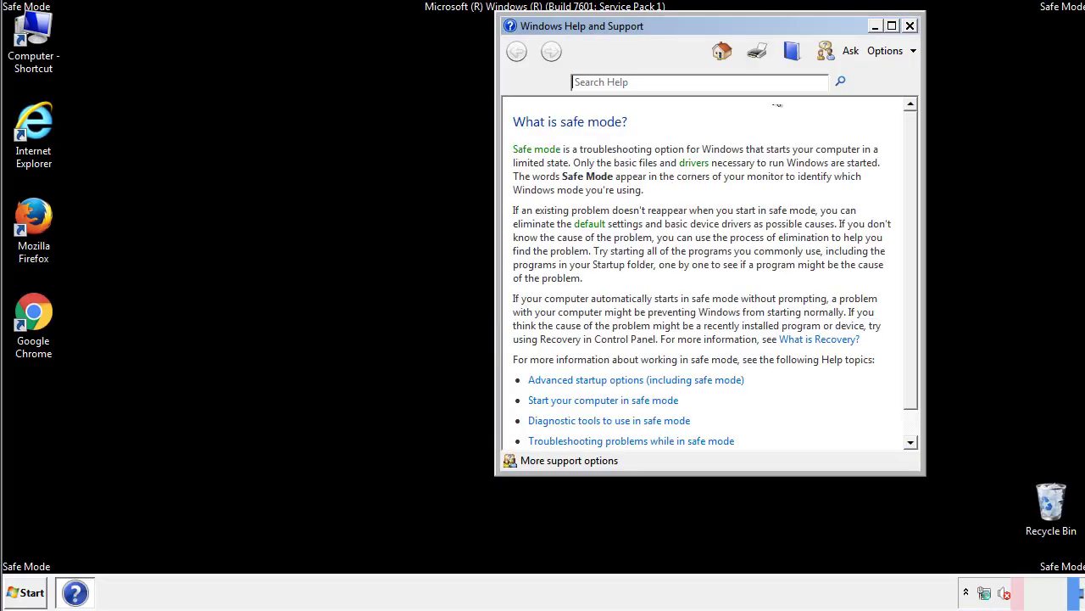
Dismiss Safe Mode help and set Folder Options to show hidden files, folders and drives
click(909, 25)
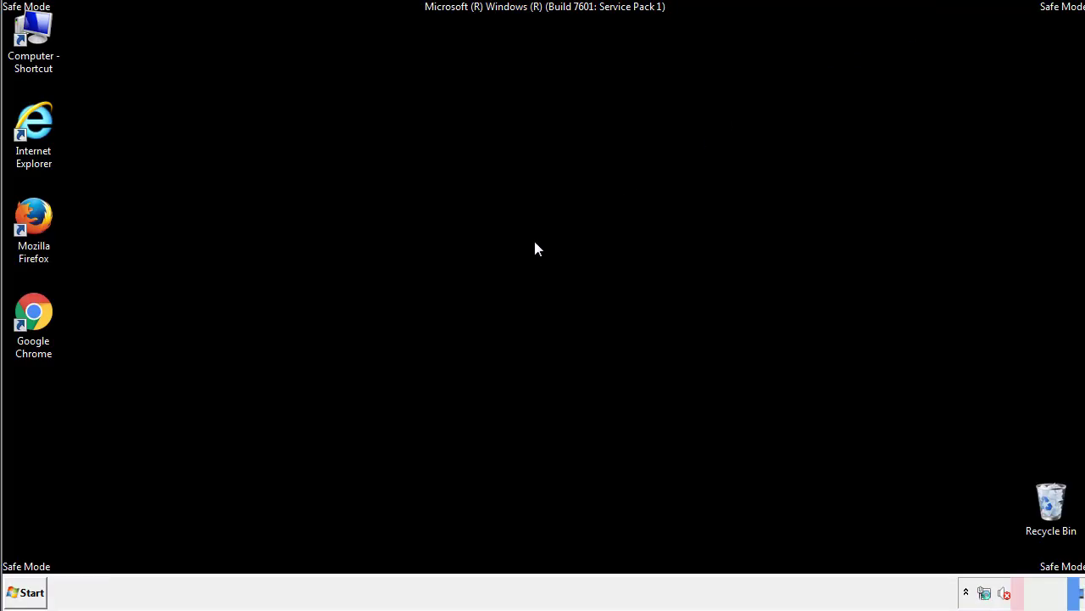
click(26, 592)
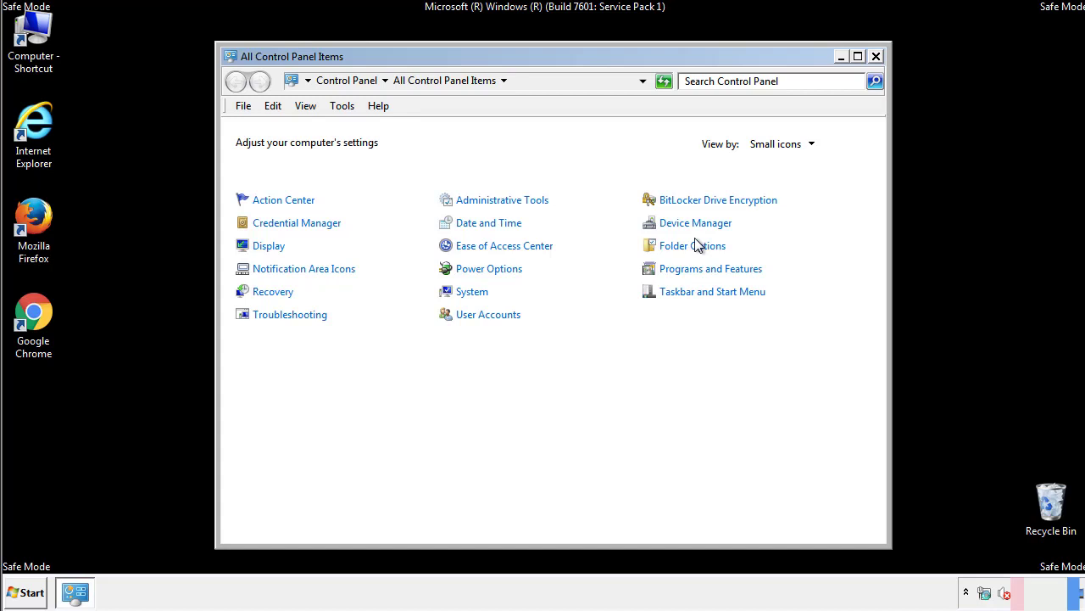
click(692, 244)
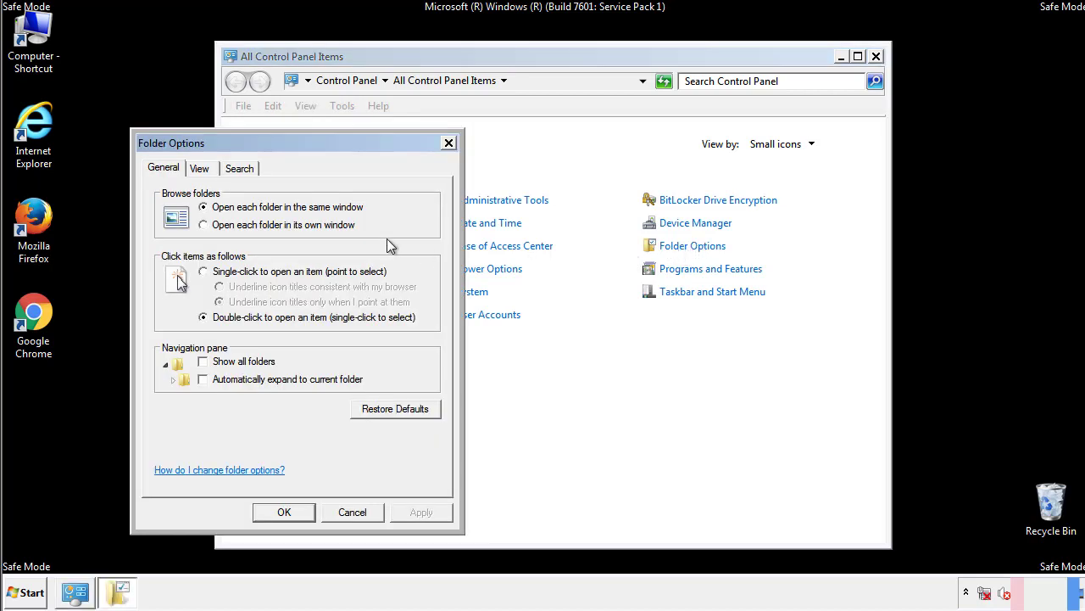
click(200, 168)
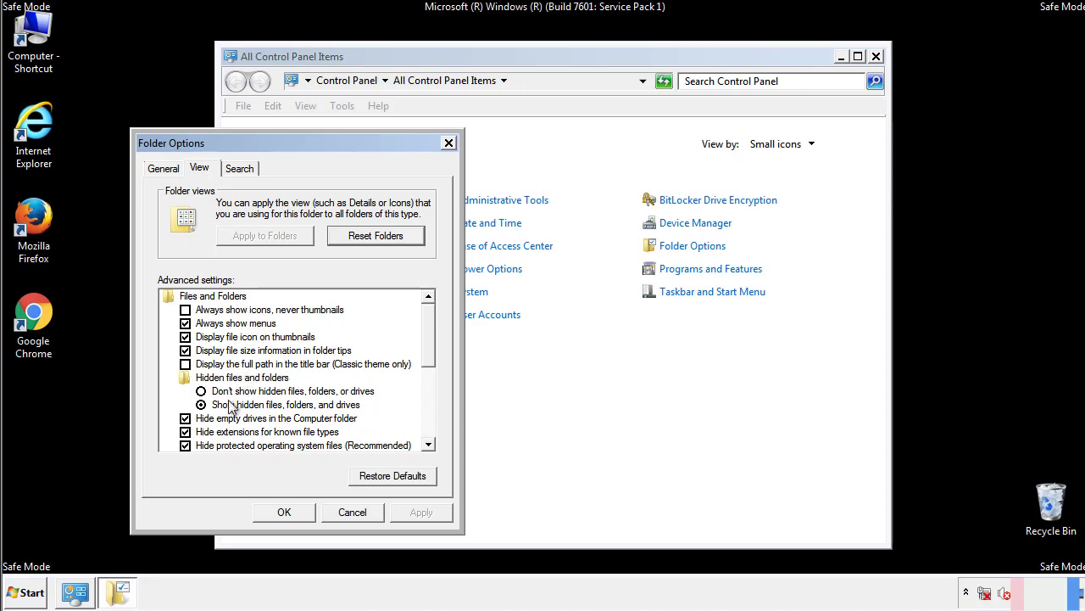
mouse_move(302, 415)
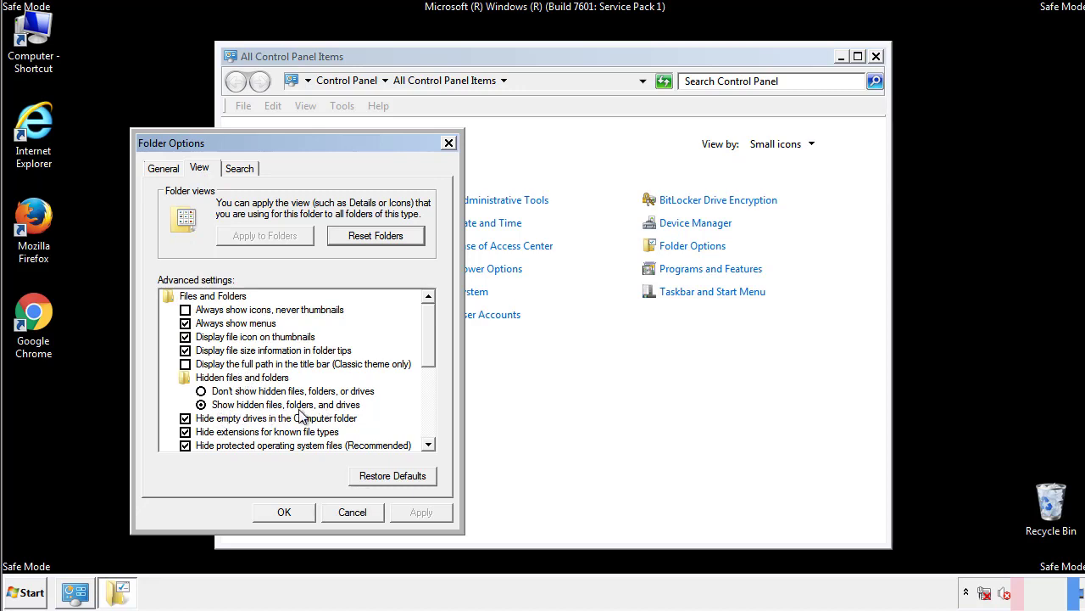
click(285, 512)
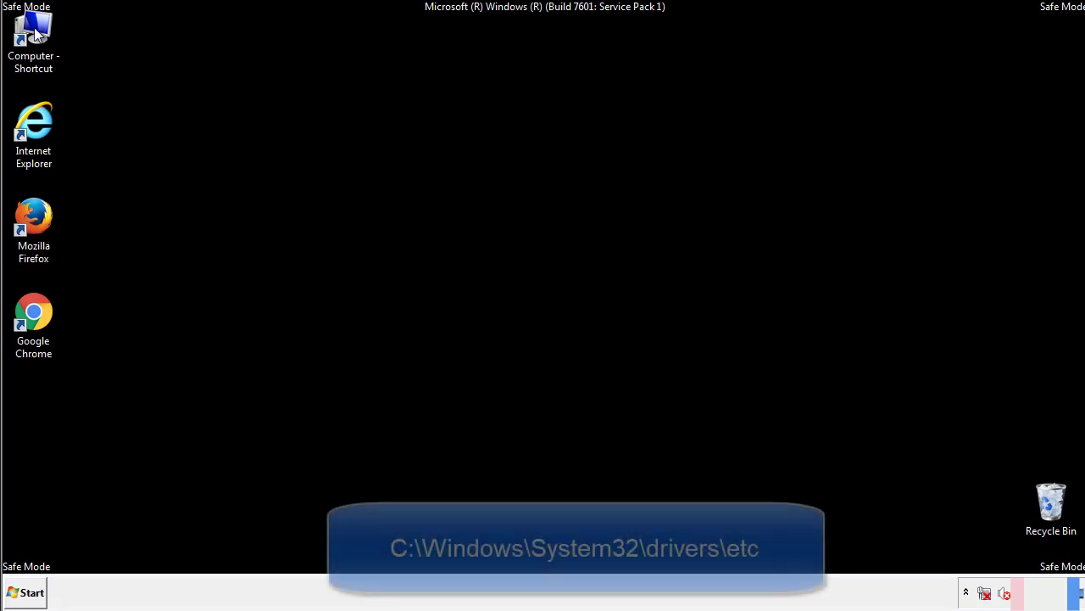
Browse from Local Disk (C:) through Windows, System32 and drivers into the etc folder
double_click(34, 33)
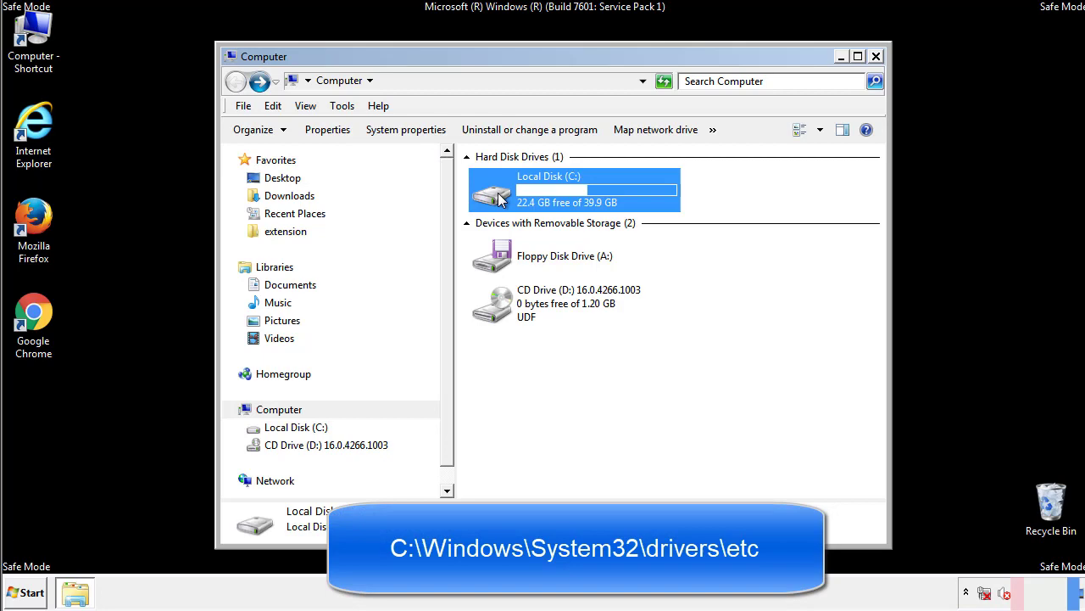
double_click(573, 189)
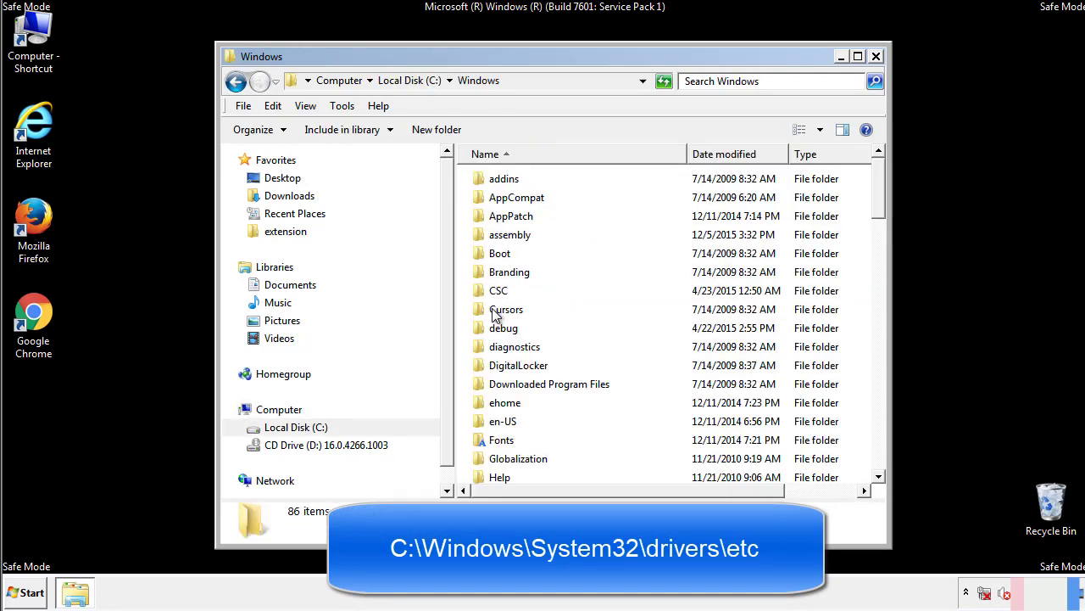
scroll(down, 3)
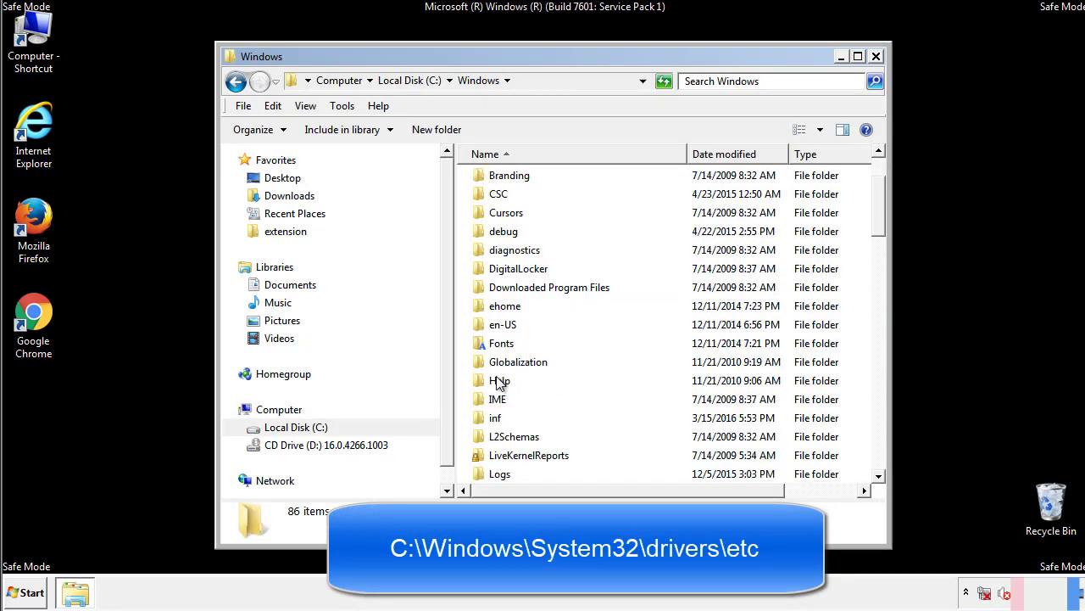
scroll(down, 3)
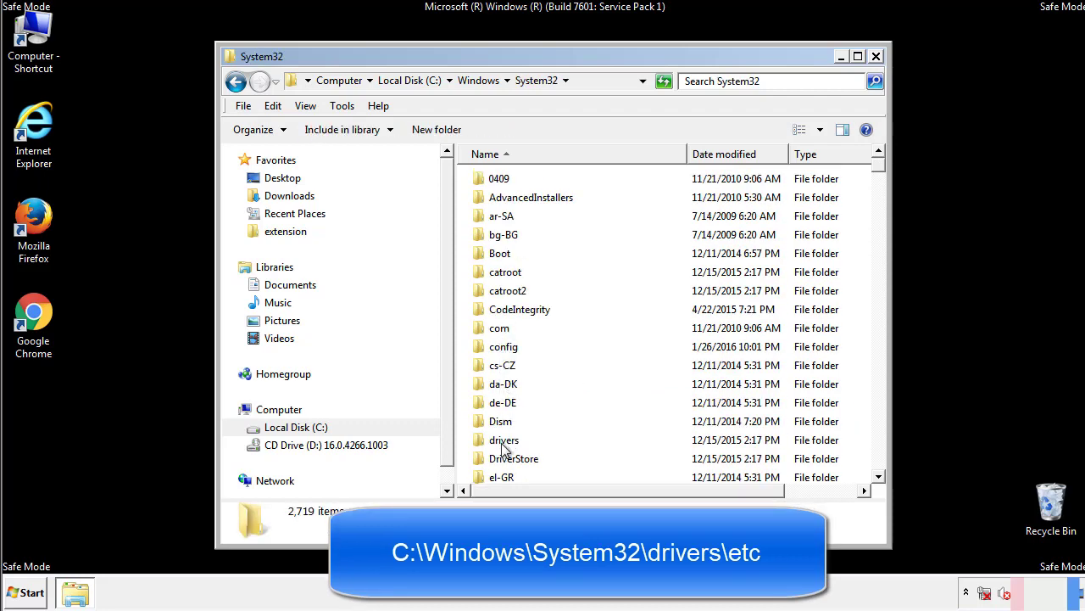
double_click(504, 439)
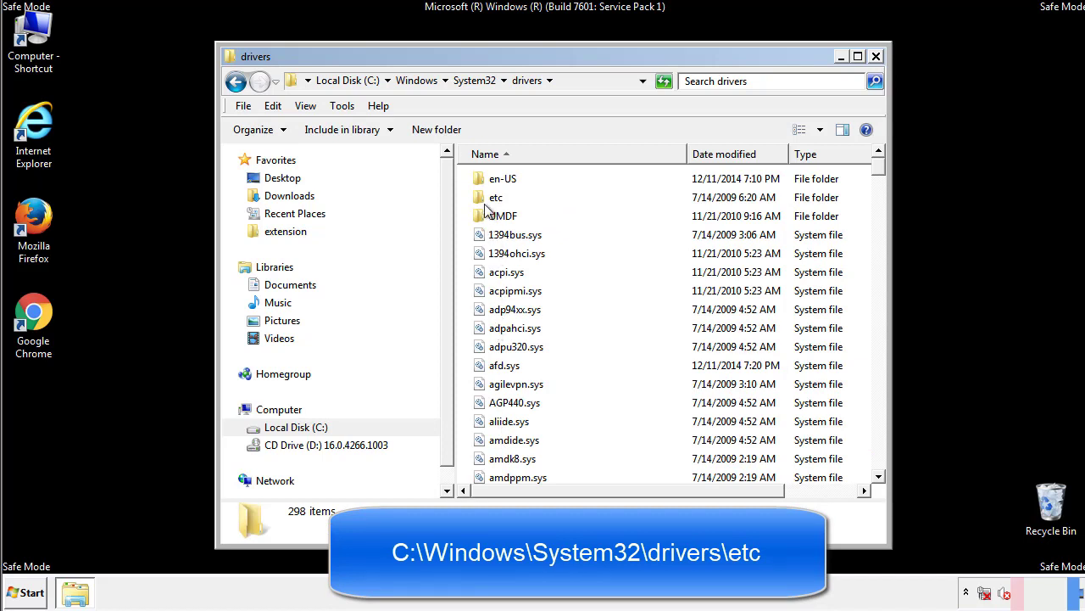
double_click(496, 196)
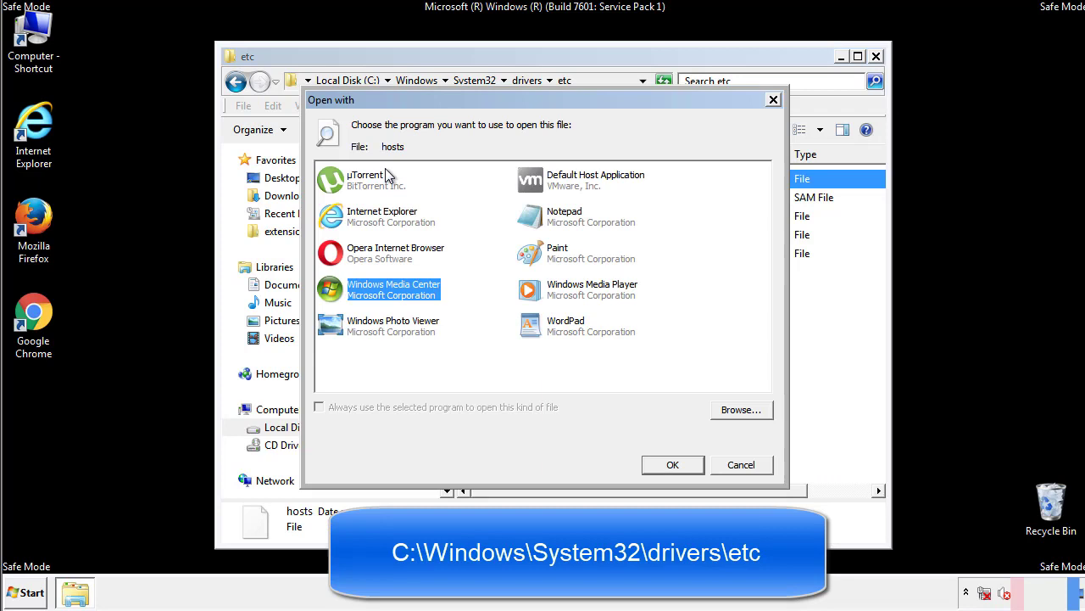
mouse_move(550, 222)
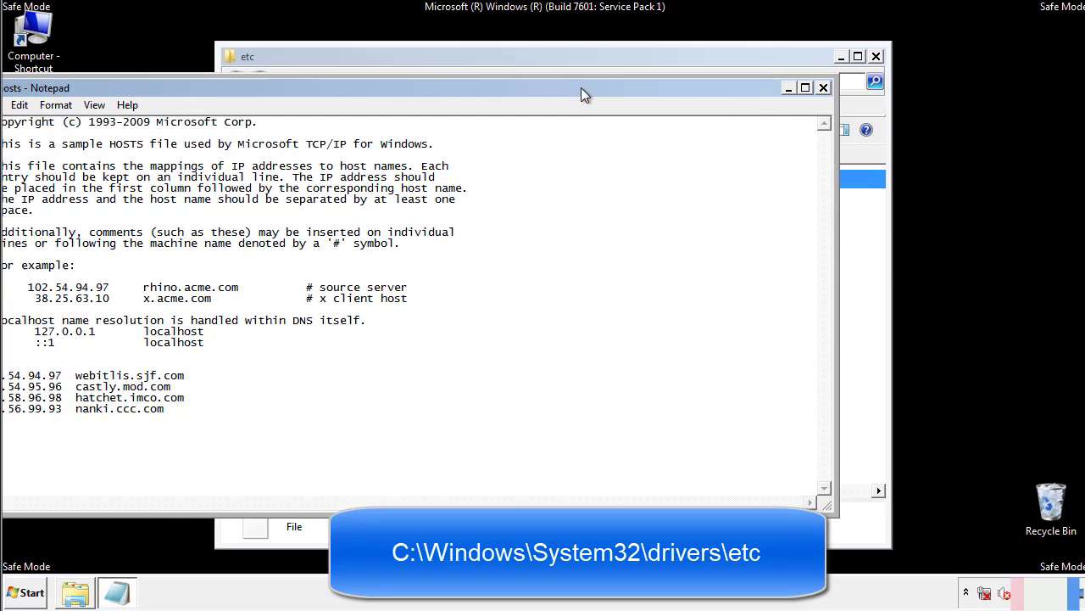
Delete the four suspicious domain entries from the hosts file in Notepad
drag(583, 94, 516, 92)
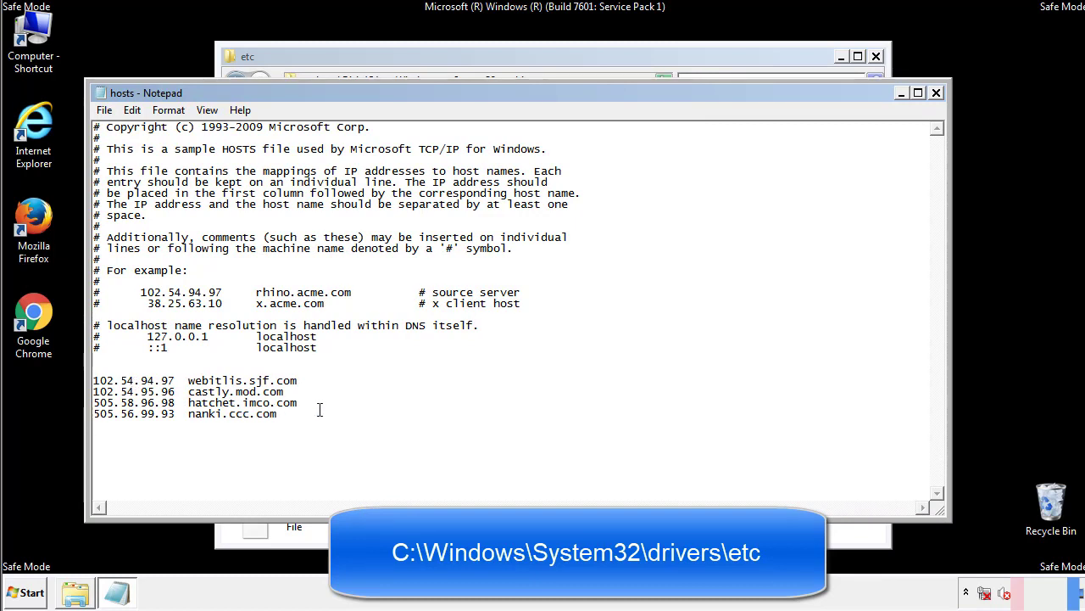
drag(95, 380, 299, 415)
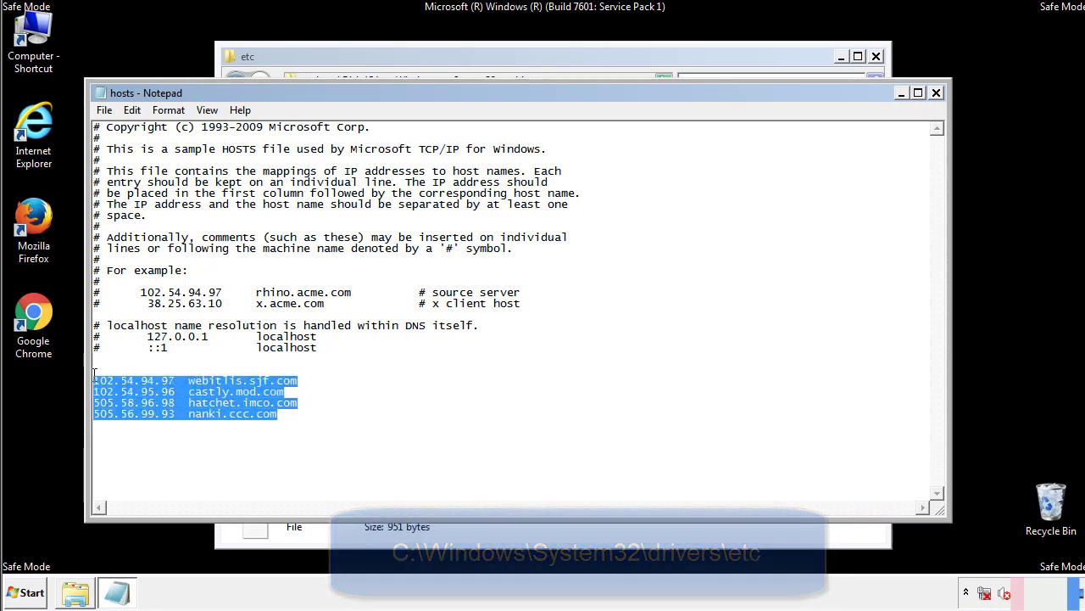
key(Delete)
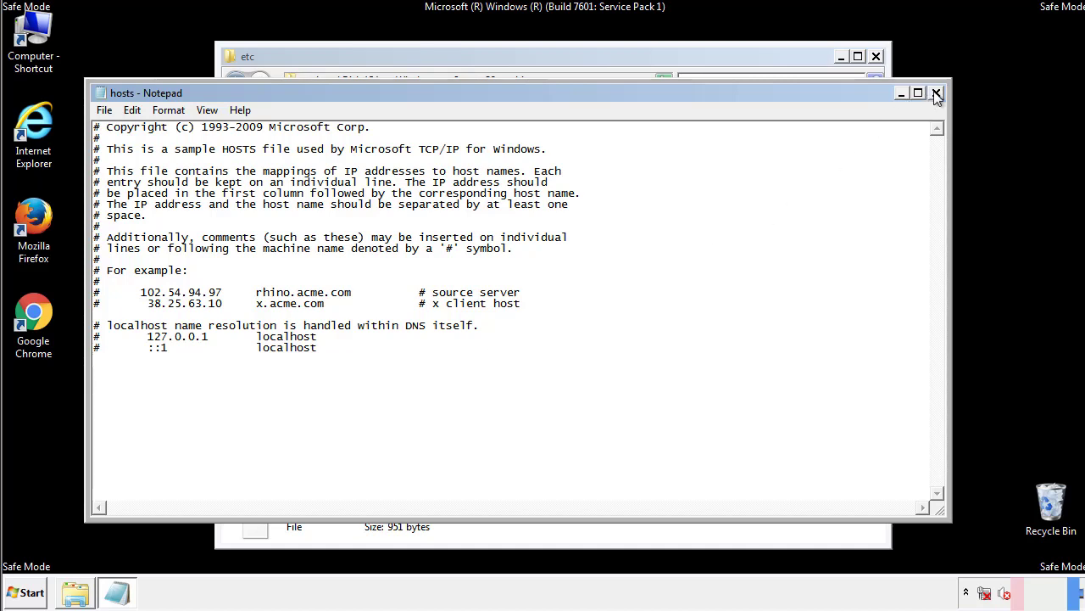
Close the hosts file and the Notepad window, returning to the desktop
click(936, 92)
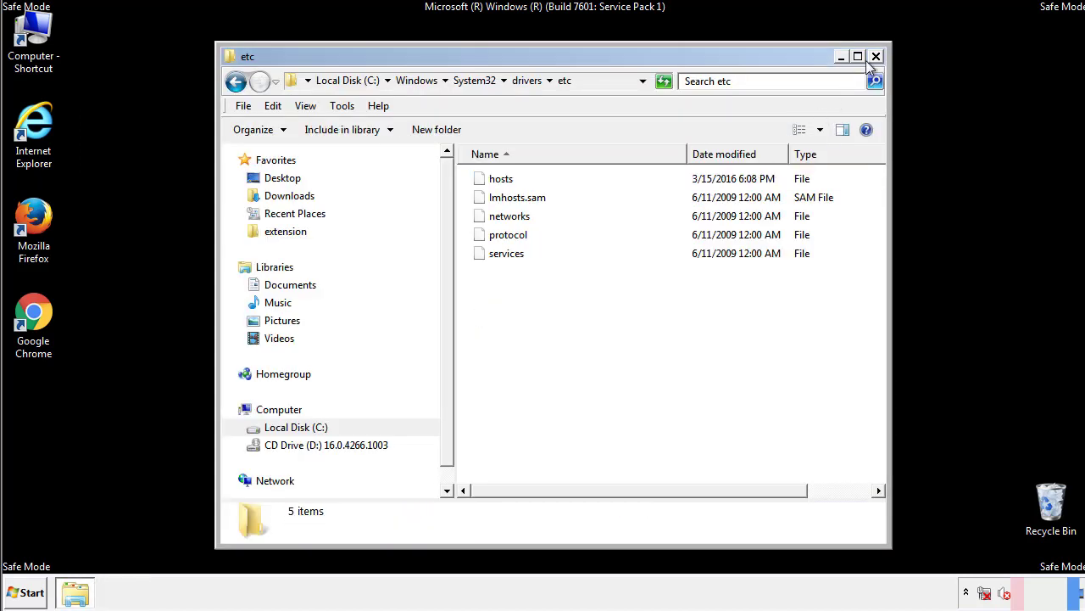
click(875, 56)
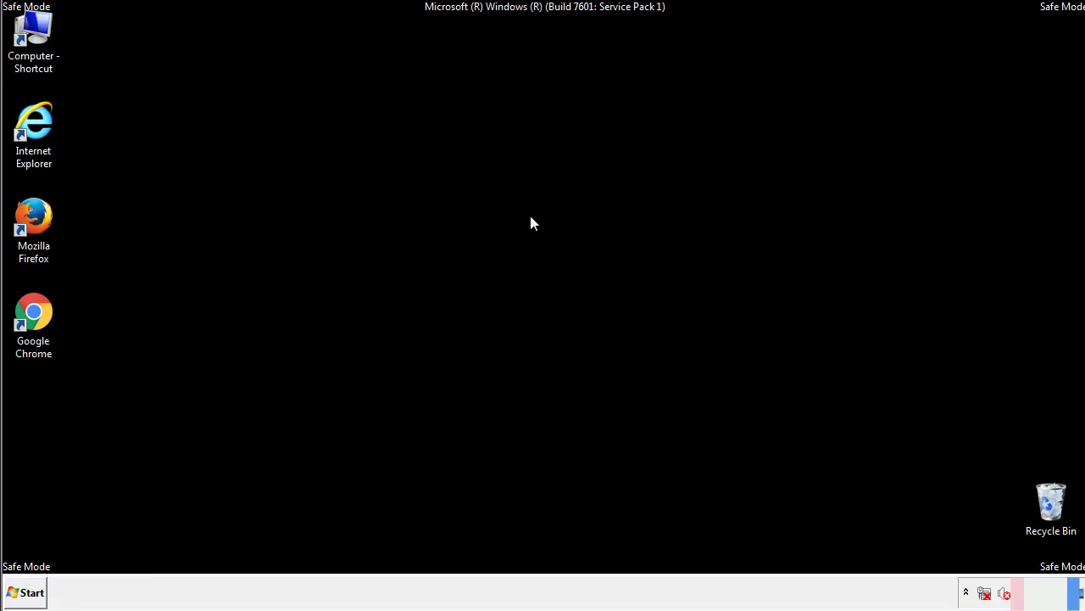
Explore the Startup folder from Start > All Programs in its own window
click(24, 592)
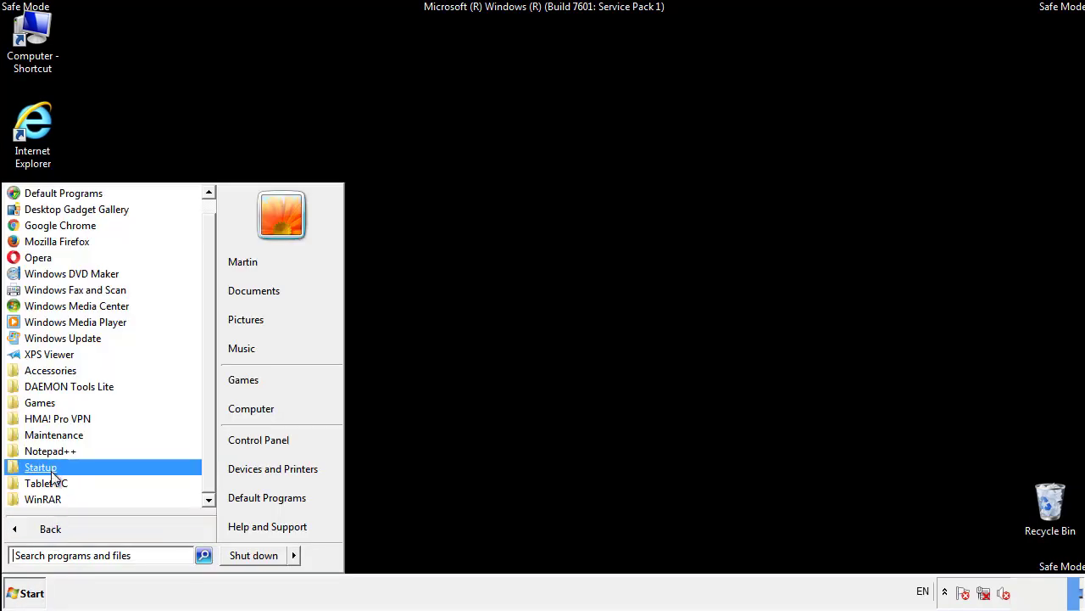
right_click(40, 466)
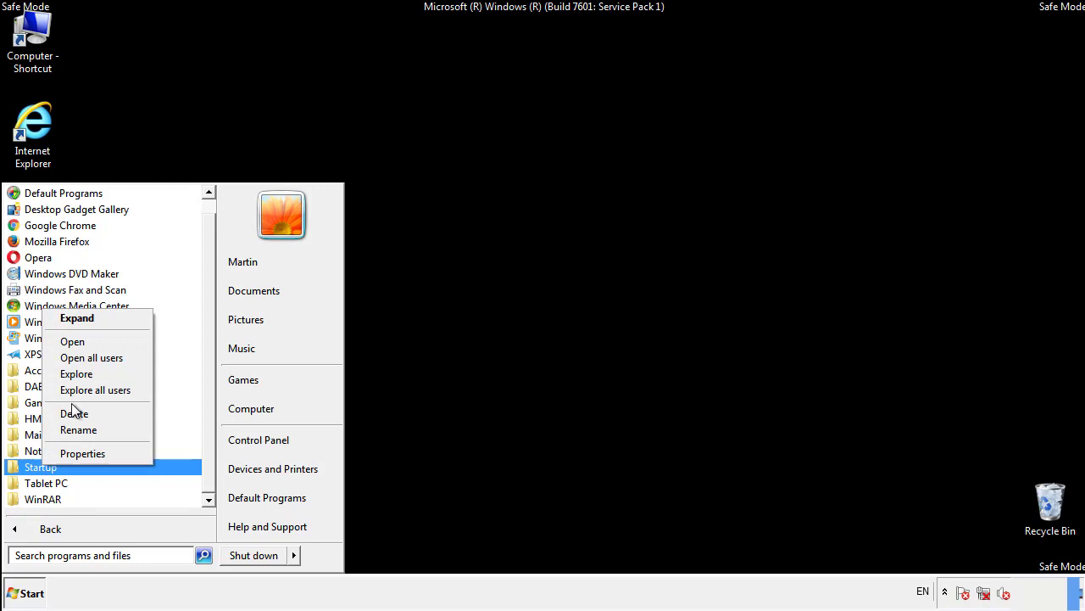
click(71, 340)
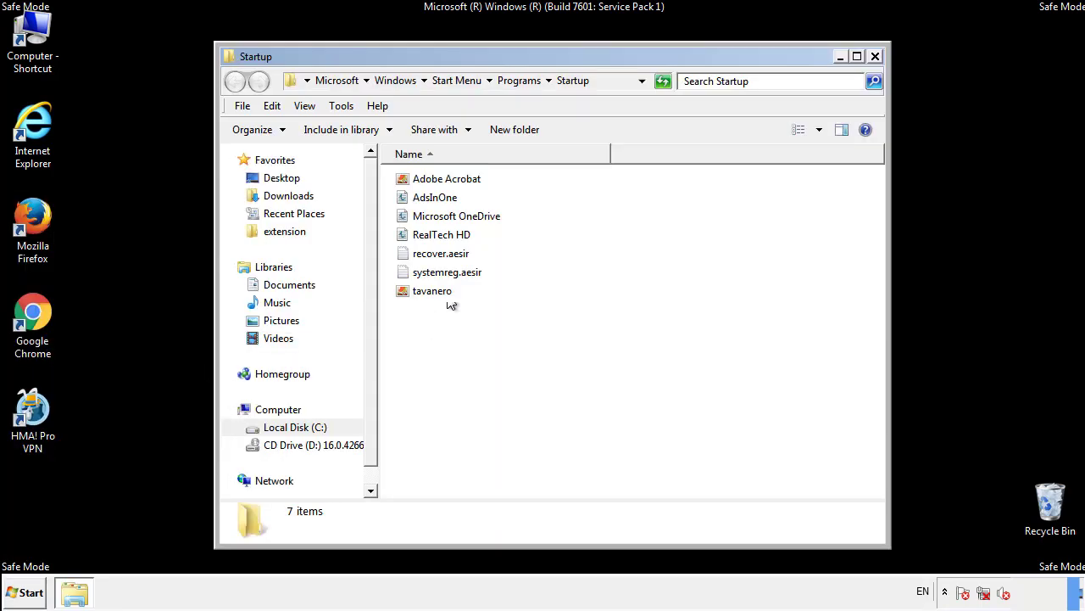
Delete AdsInOne, recover.aesir, systemreg.aesir and tavanero to the Recycle Bin and close the folder
click(435, 196)
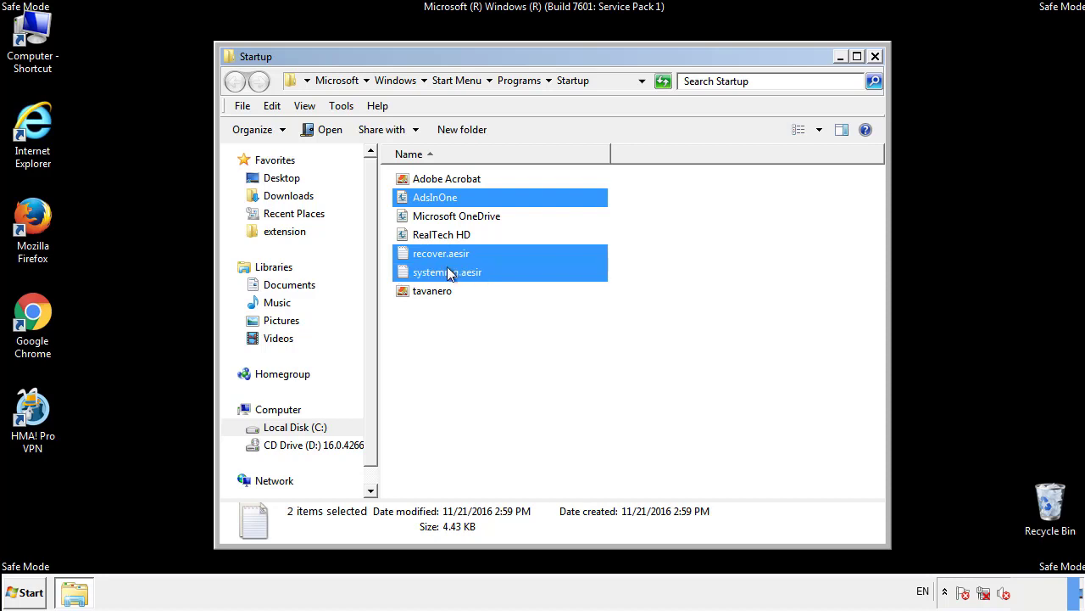
right_click(432, 292)
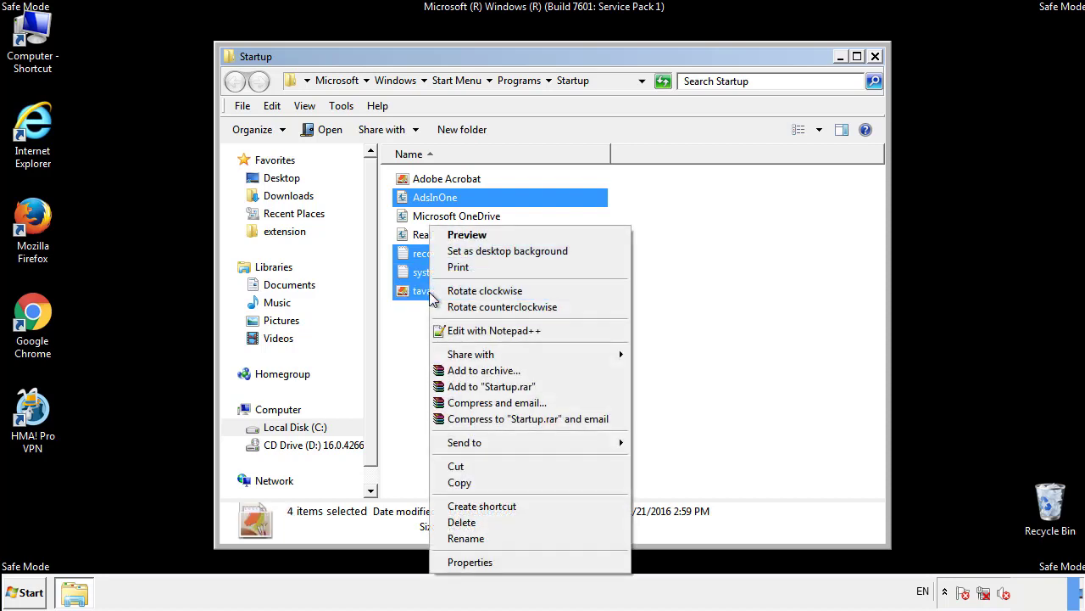
click(461, 523)
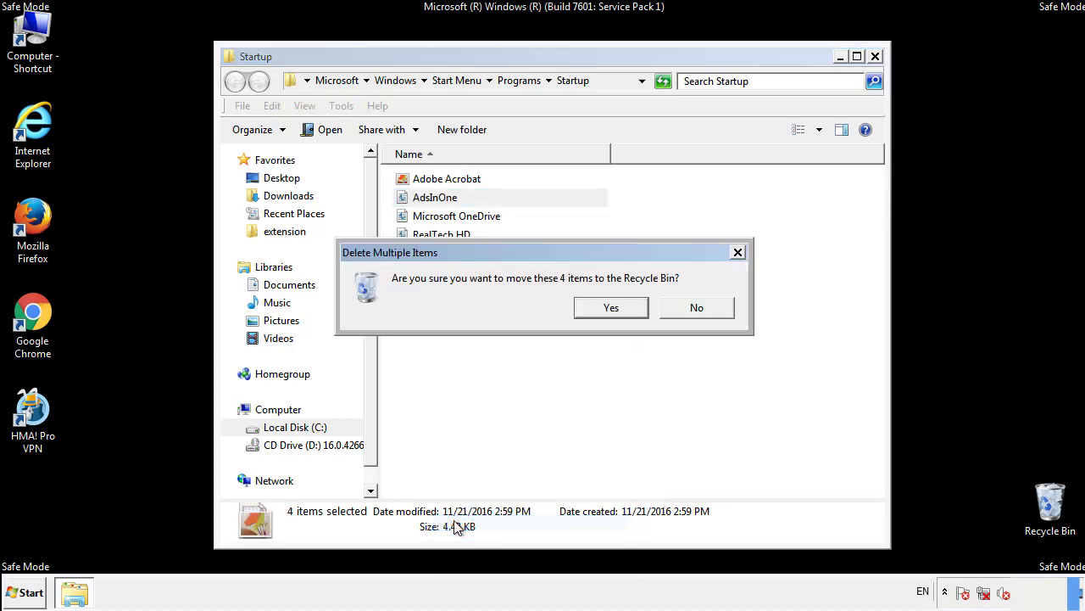
click(610, 307)
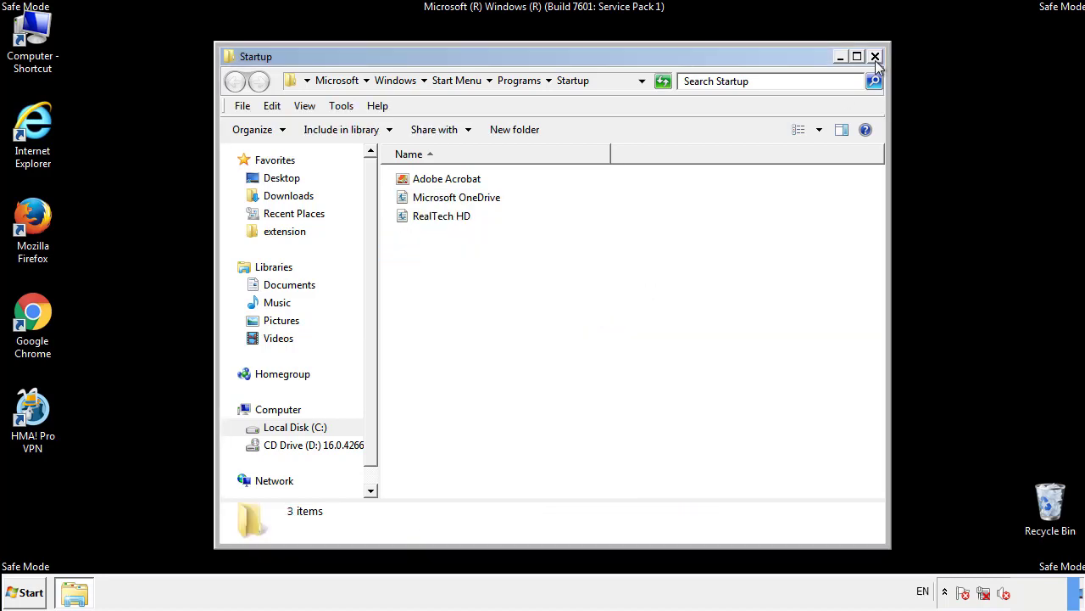
click(875, 56)
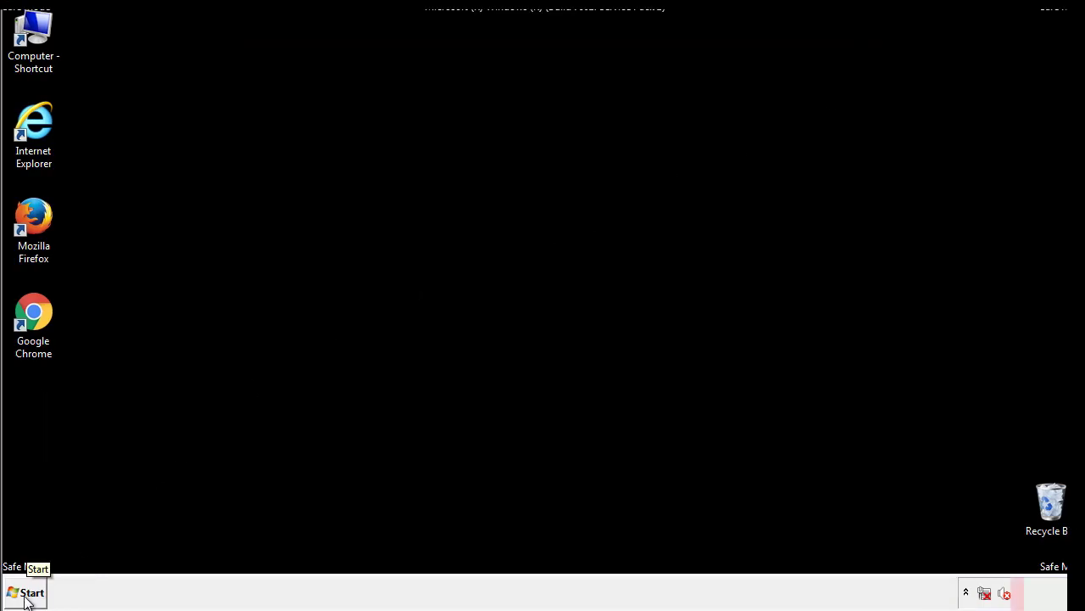
Launch Registry Editor (regedit) from Start search and expand HKEY_LOCAL_MACHINE
click(26, 592)
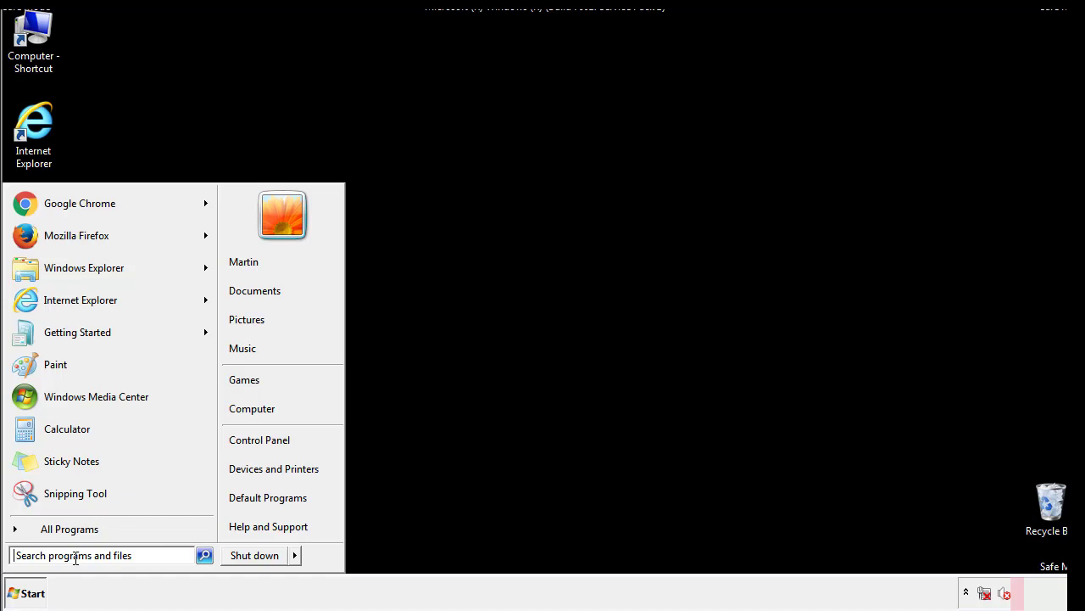
text(reged)
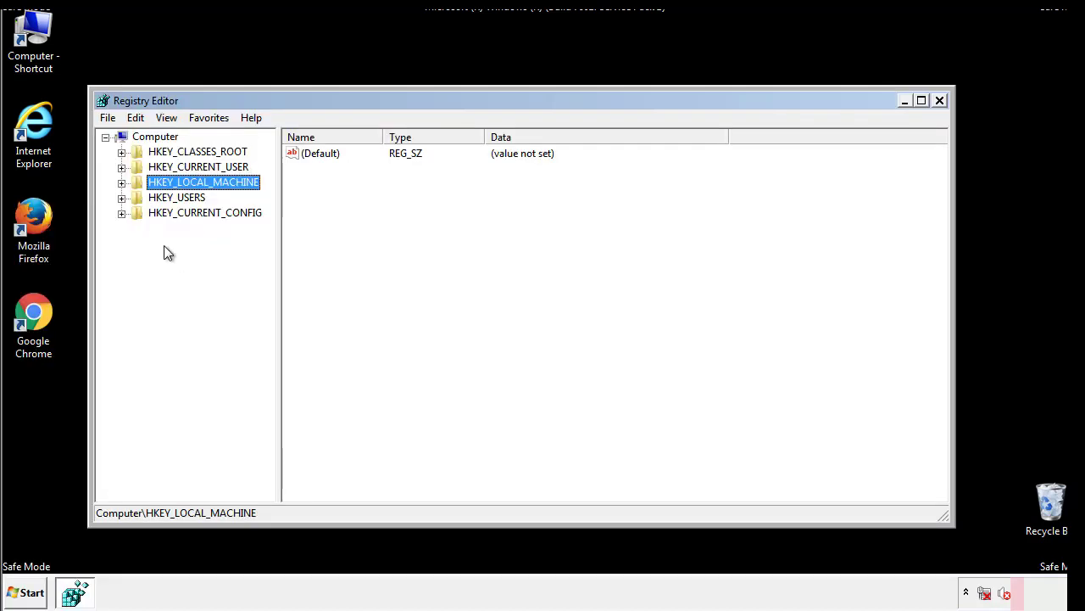
click(122, 181)
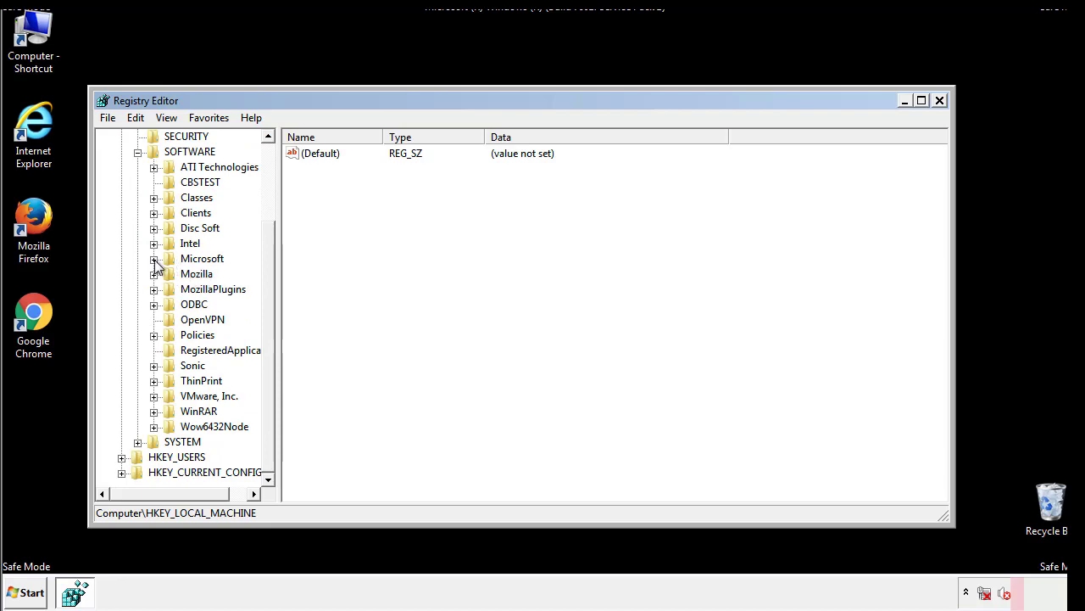
Expand SOFTWARE > Microsoft > Windows > CurrentVersion down to the Run keys
click(154, 258)
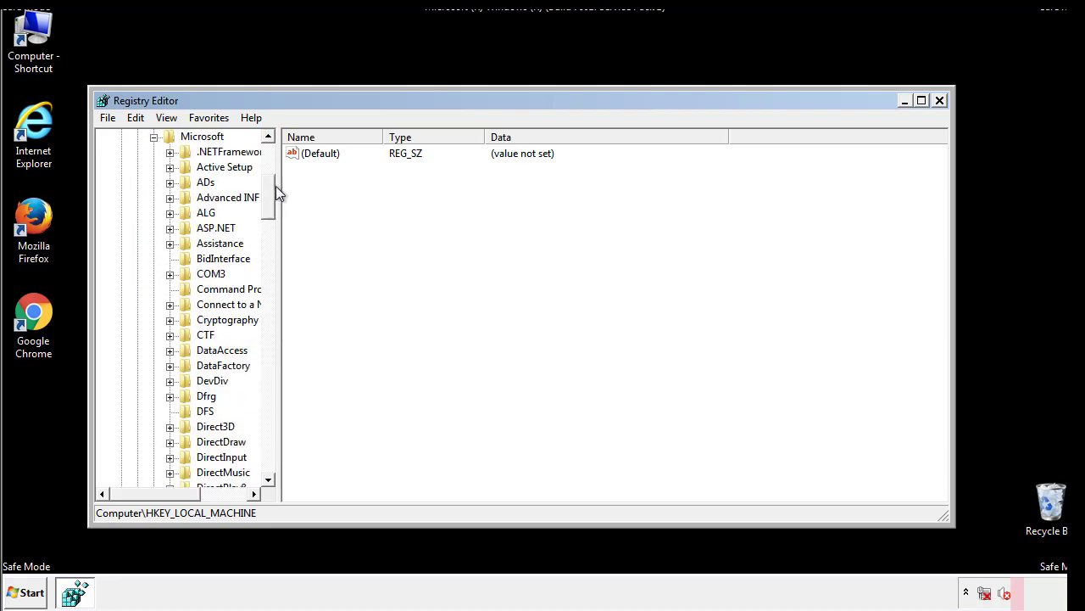
scroll(down, 3)
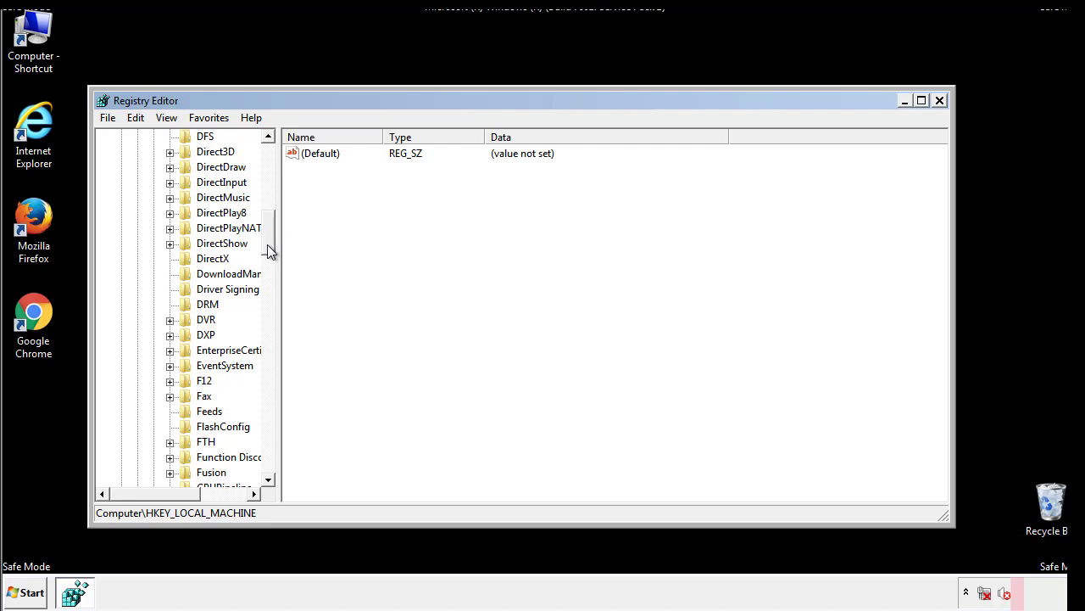
scroll(down, 3)
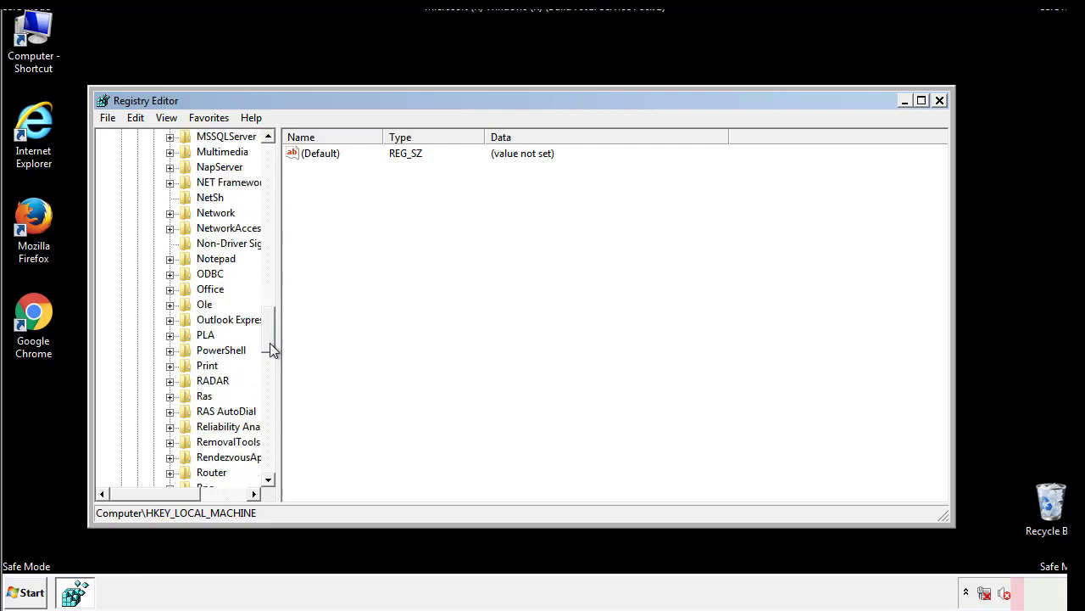
scroll(down, 3)
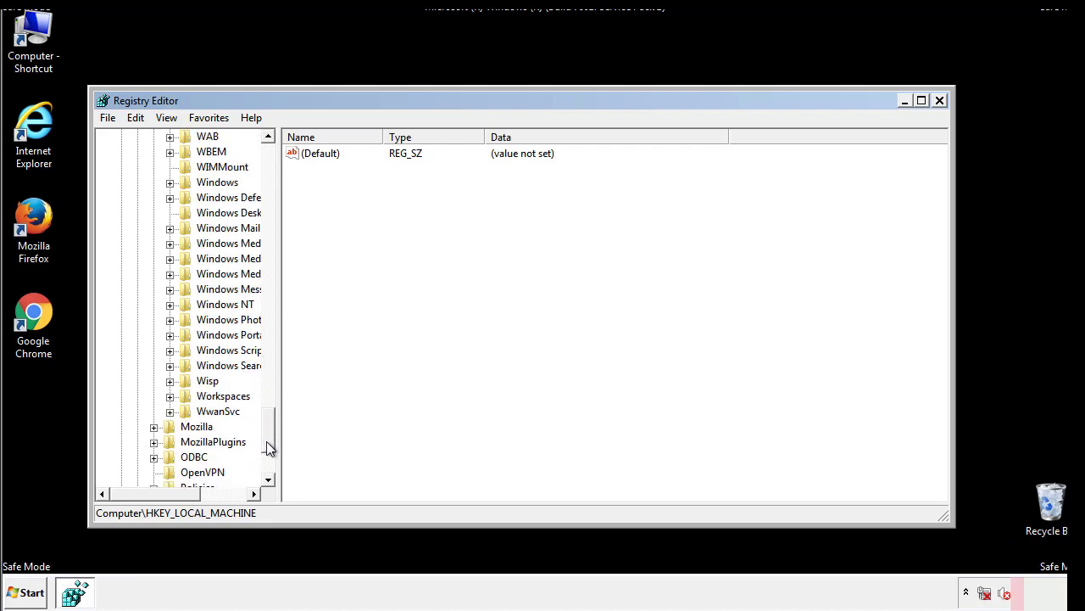
click(169, 257)
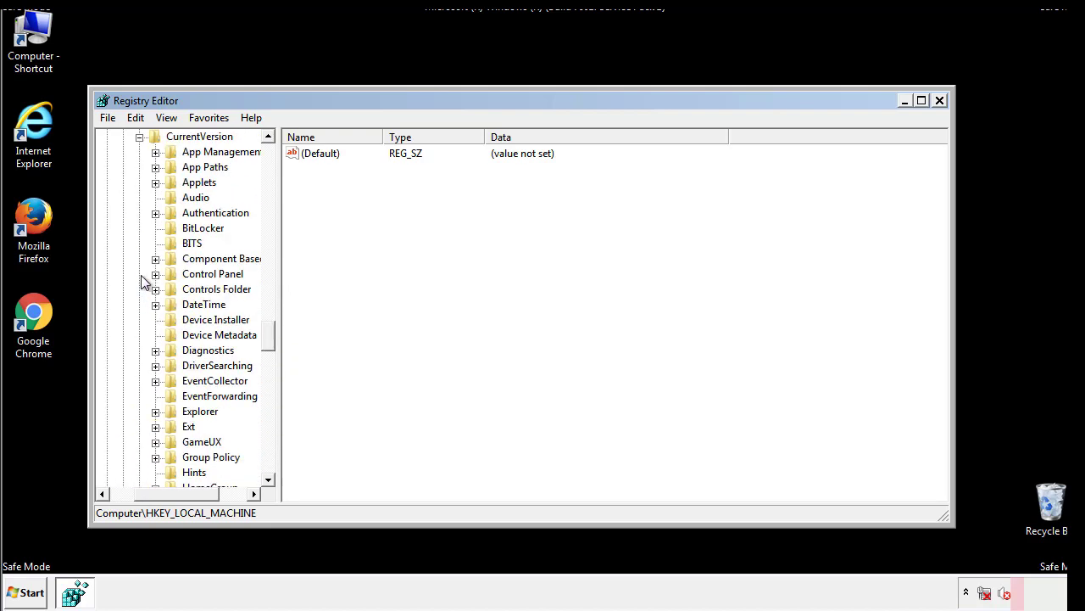
scroll(down, 3)
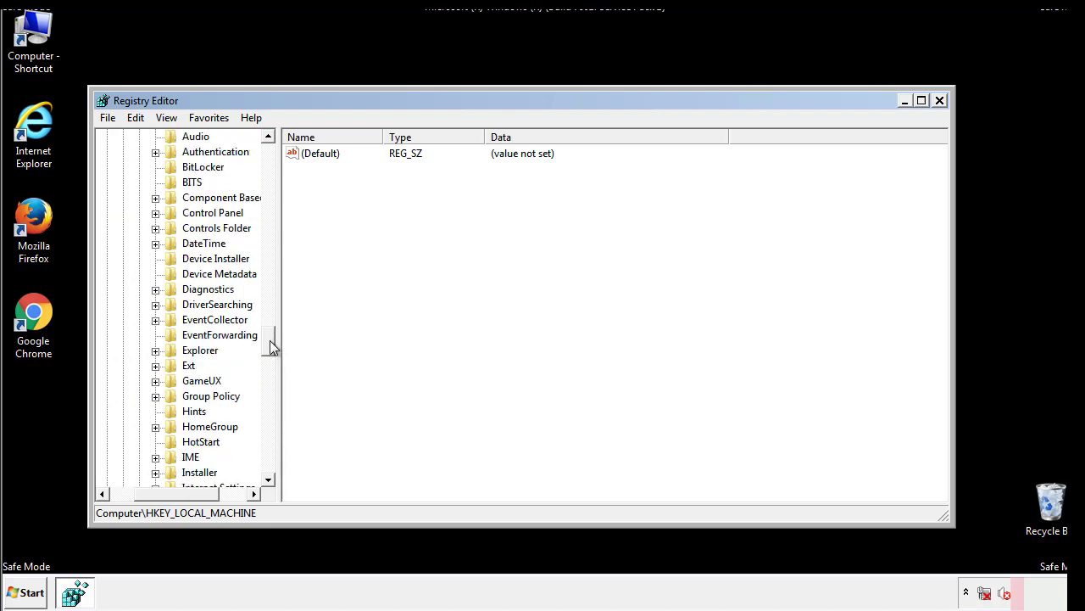
scroll(down, 3)
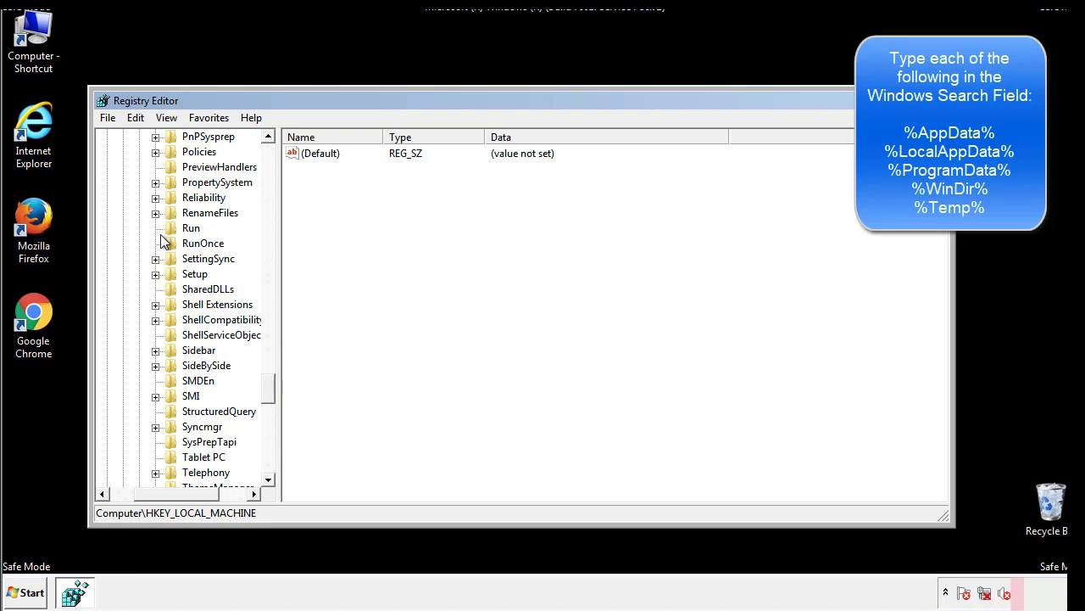
Select the Run key's tappi.loc value and confirm its permanent deletion
click(190, 227)
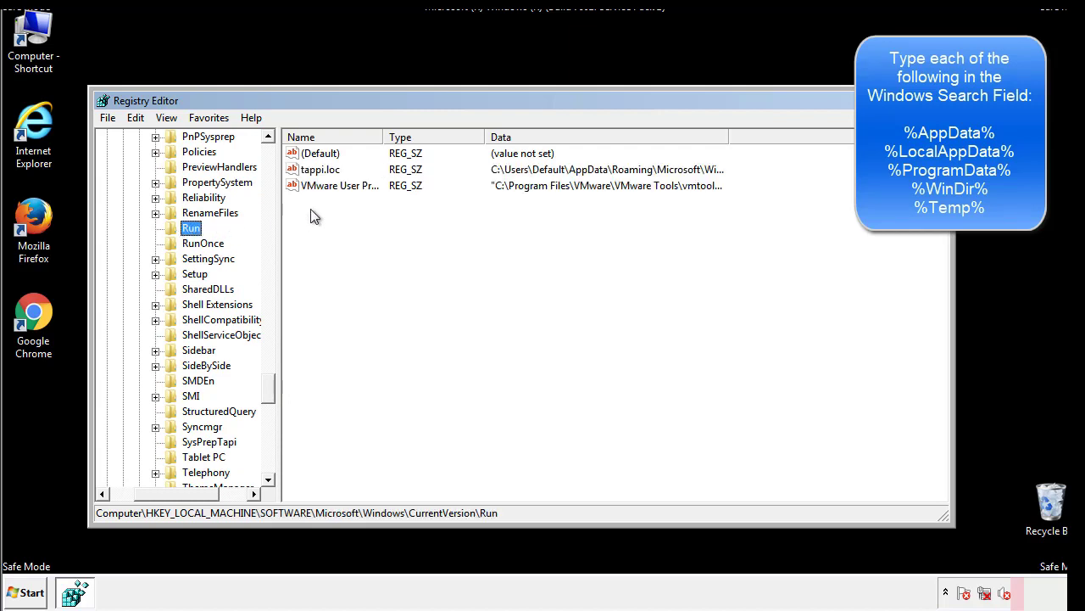
mouse_move(699, 186)
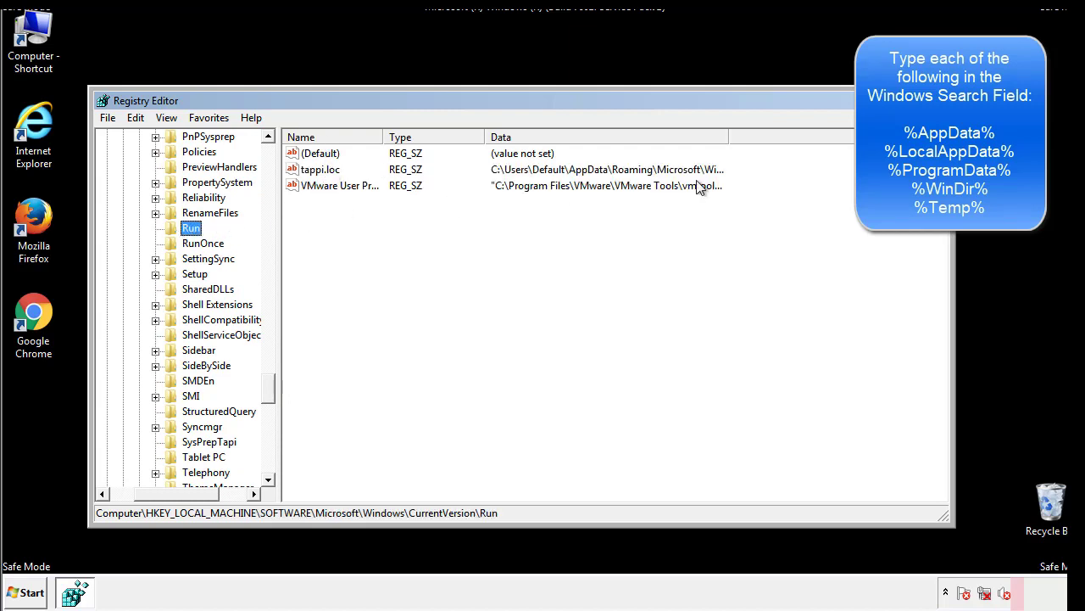
click(319, 170)
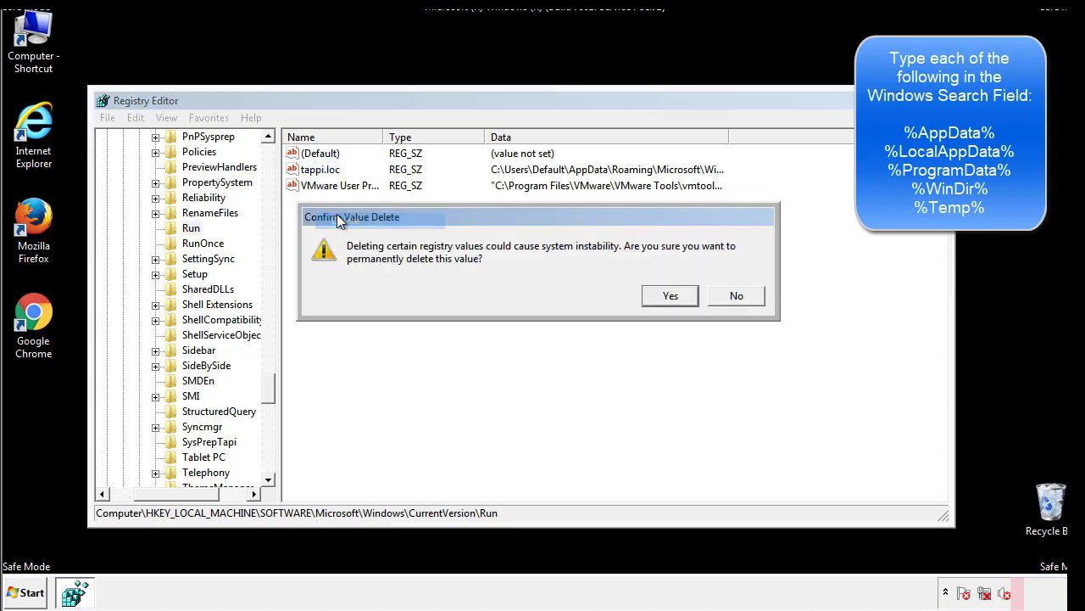
click(668, 295)
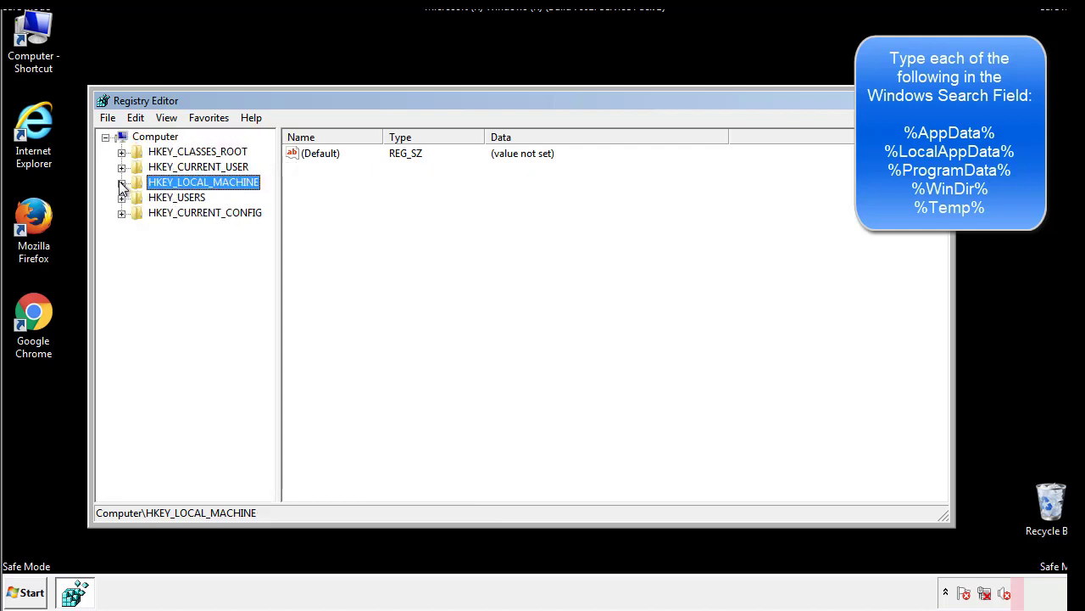
Expand HKEY_CURRENT_USER > Software > Microsoft > Windows to CurrentVersion
click(122, 166)
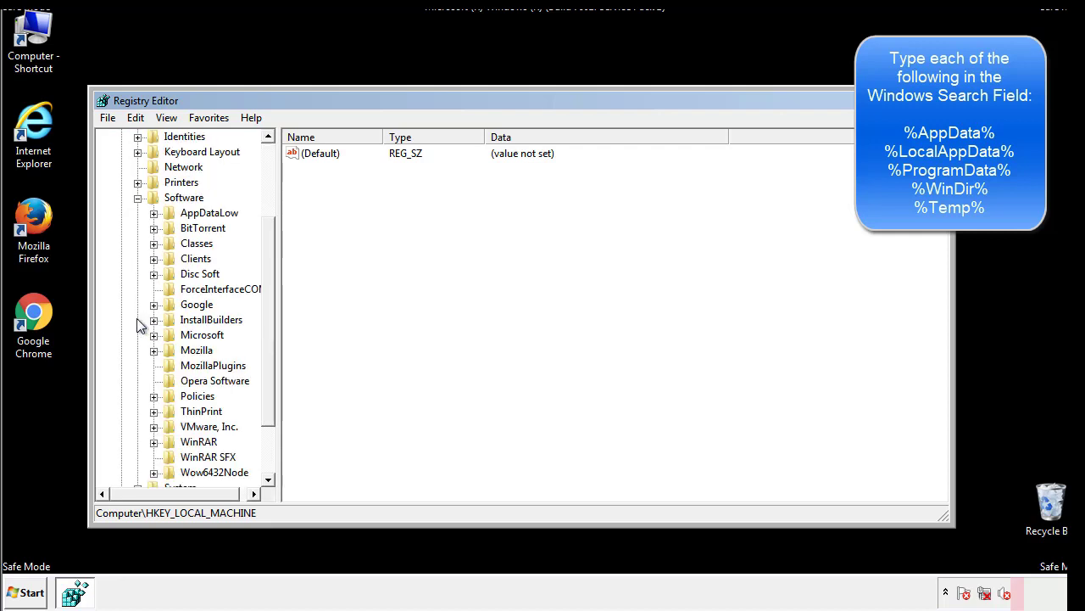
scroll(down, 3)
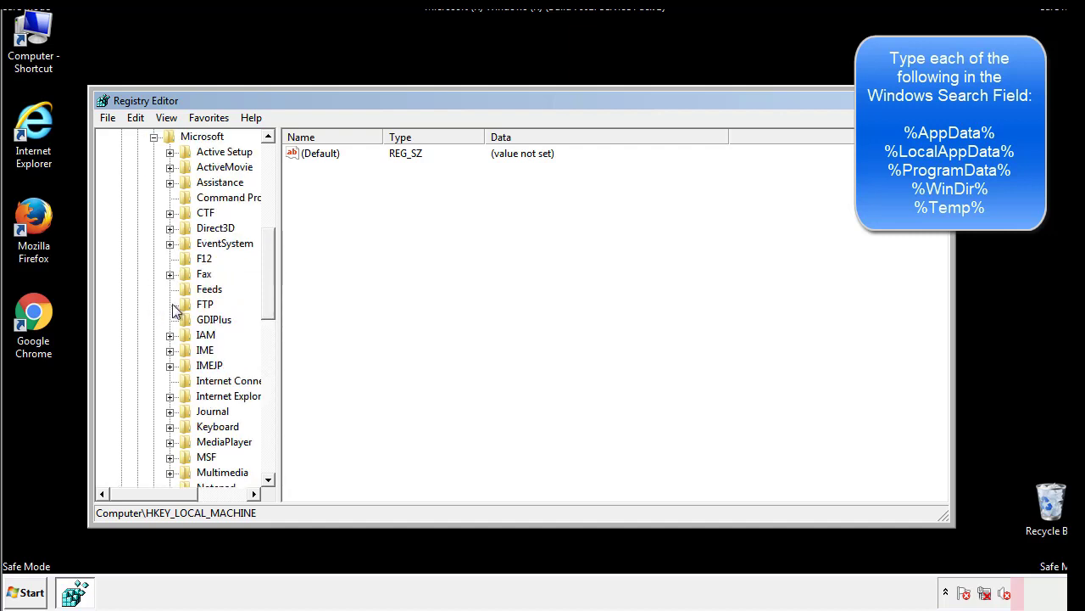
scroll(down, 3)
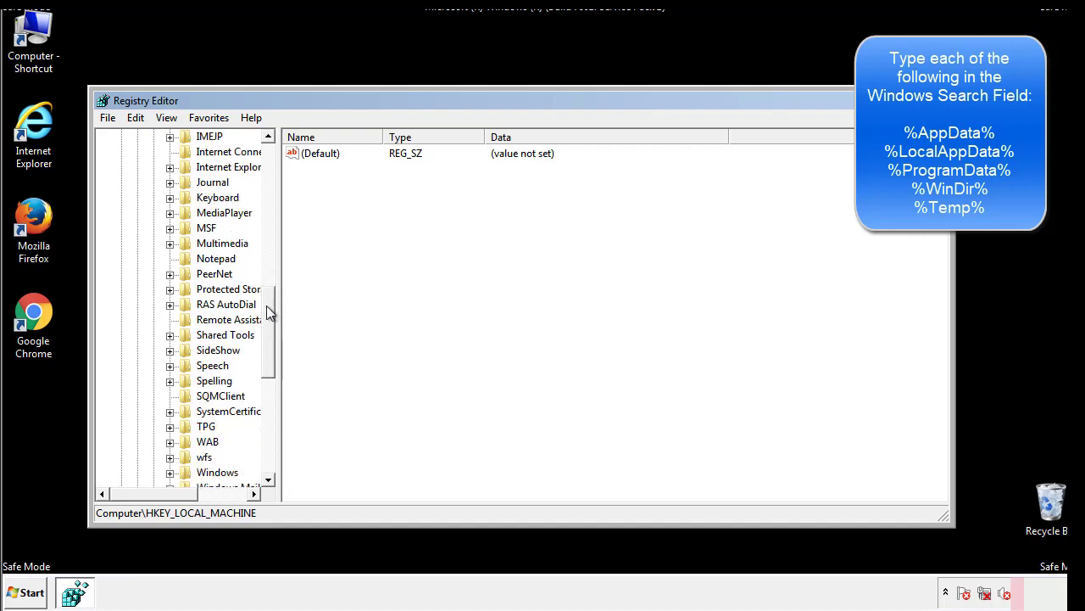
scroll(down, 3)
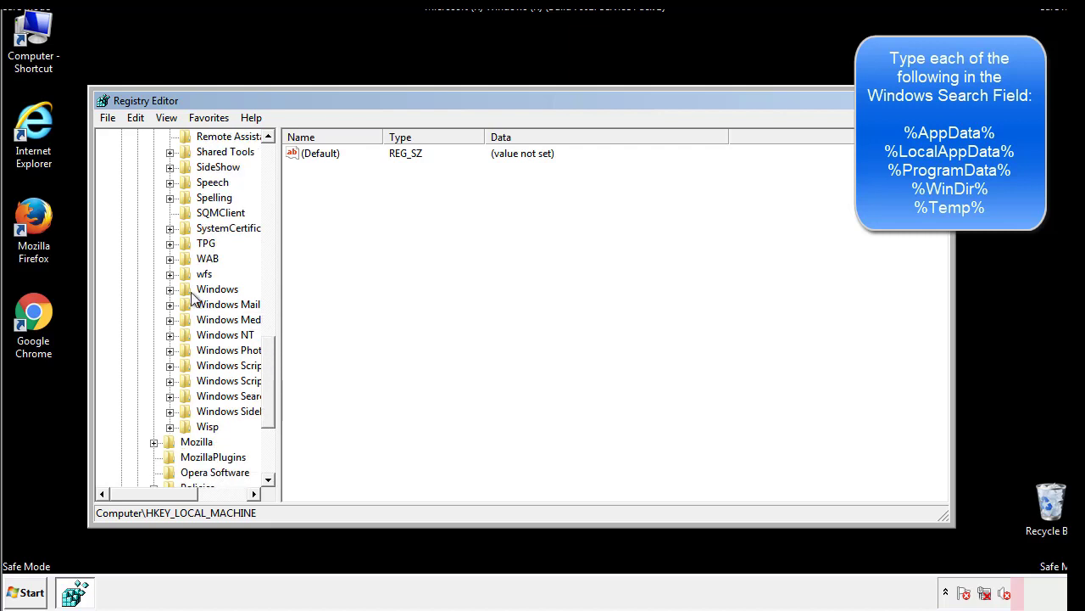
click(170, 303)
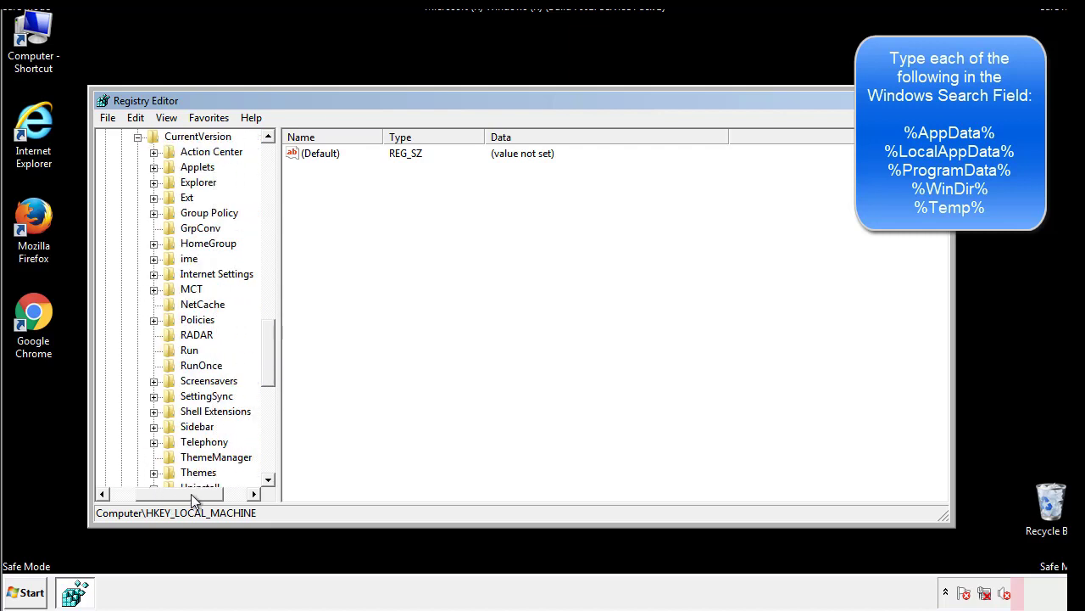
Inspect the current user's Run key, holding only DAEMON Tools Lite, and return to Windows
click(190, 350)
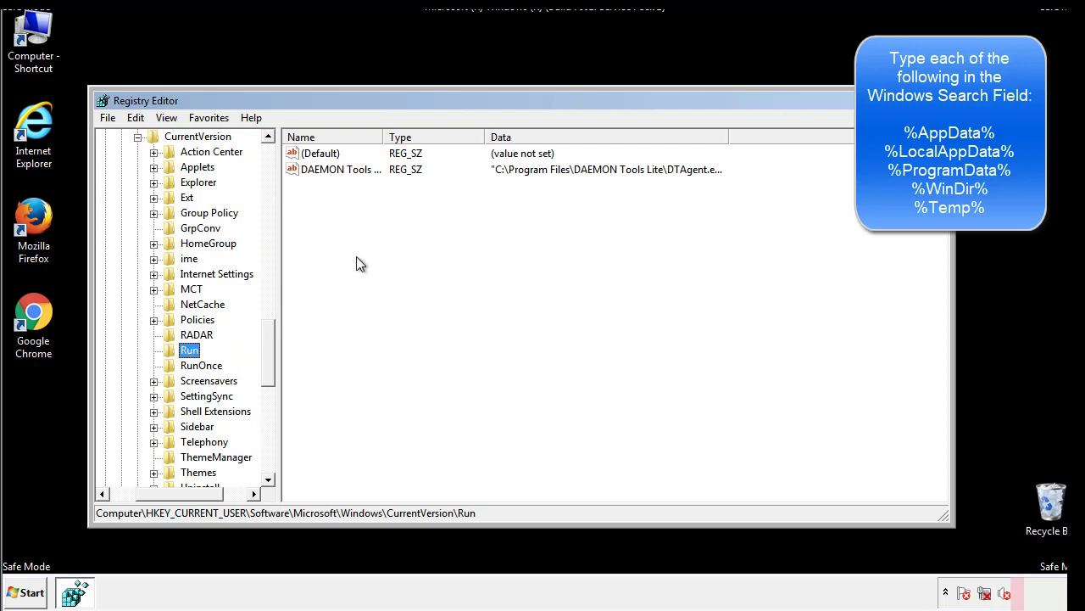
mouse_move(352, 184)
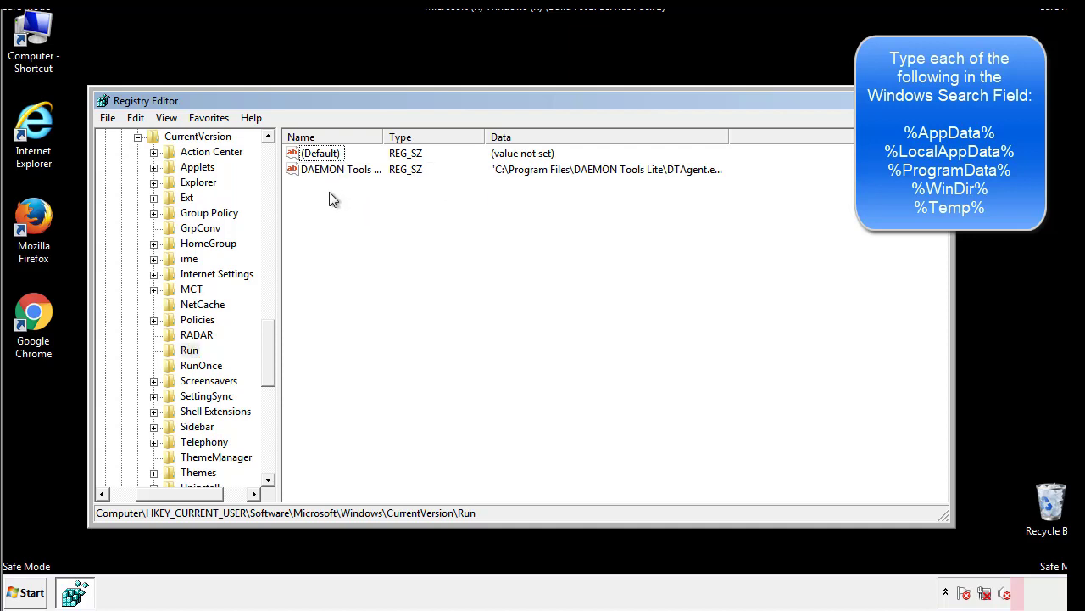
mouse_move(394, 200)
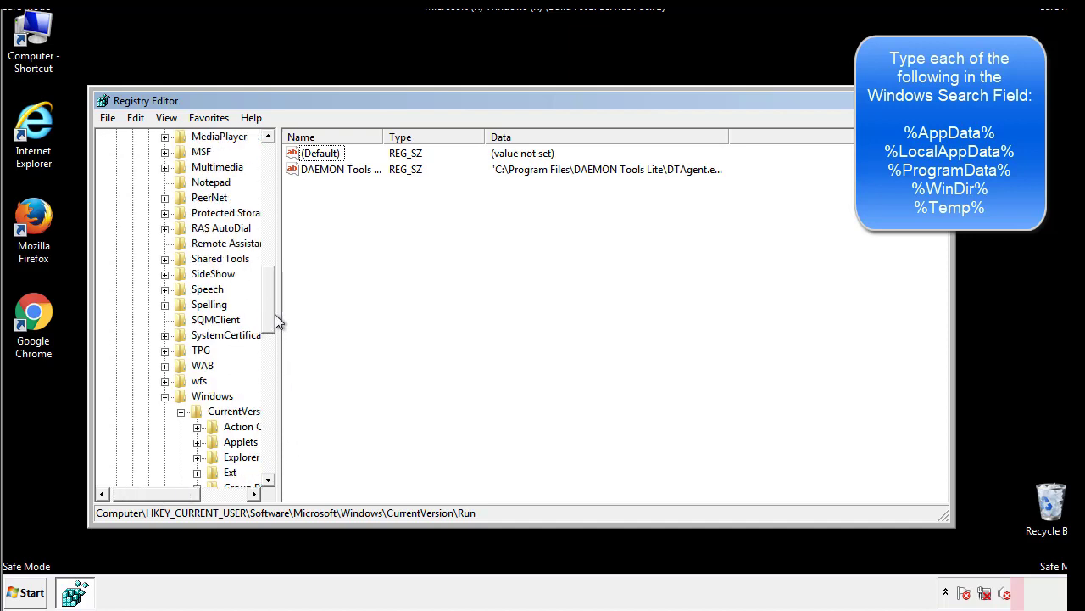
click(212, 397)
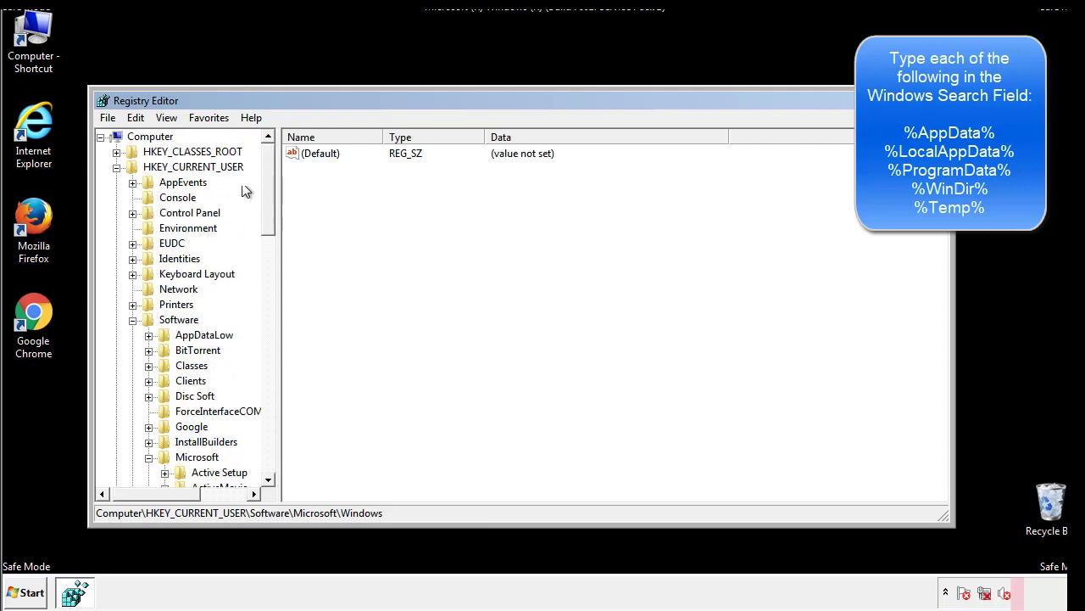
Search the registry for %temp% to locate the Temporary Files cleanup key
click(136, 117)
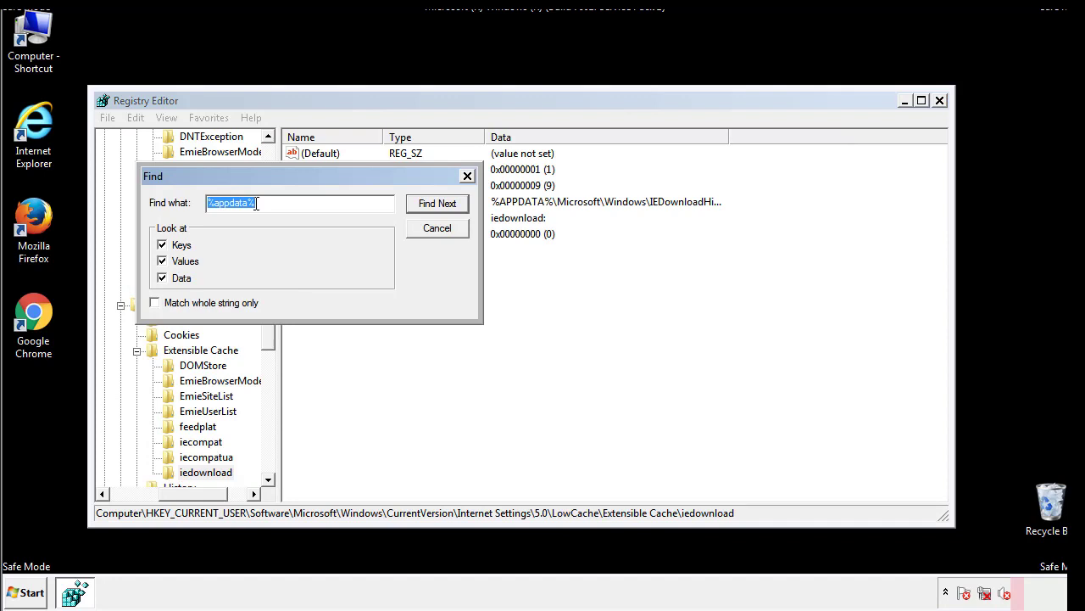
text(%t)
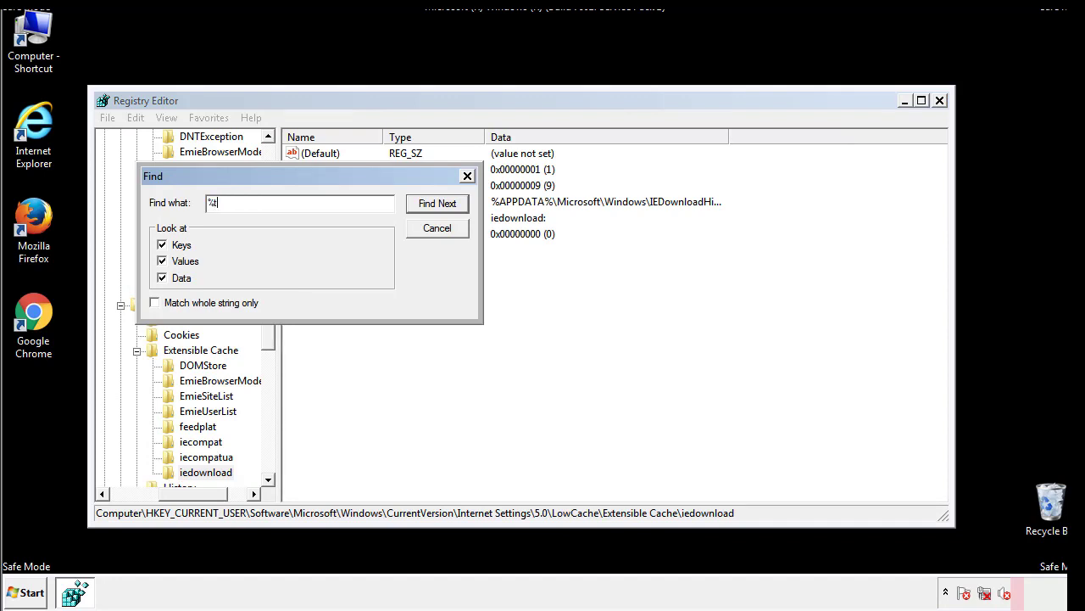
text(temp%)
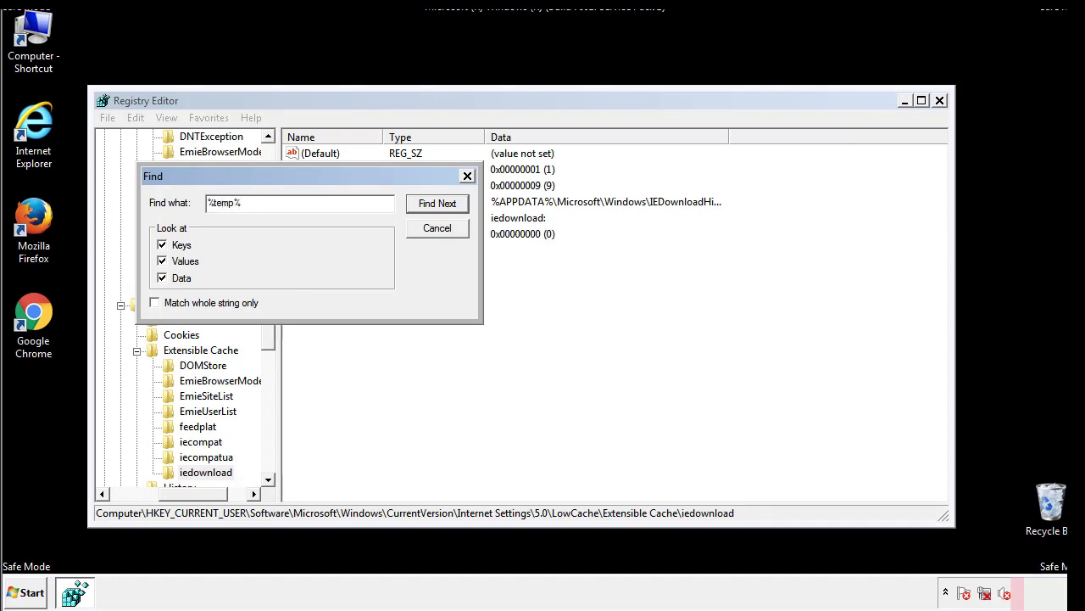
click(438, 203)
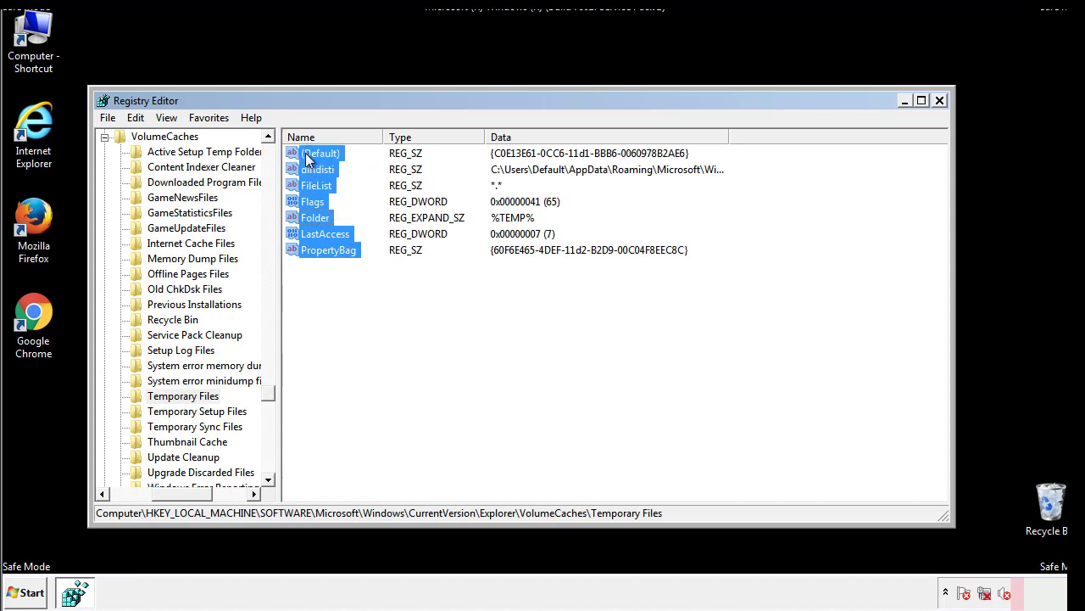
Delete the selected Temporary Files values, confirm, and close Registry Editor
right_click(320, 153)
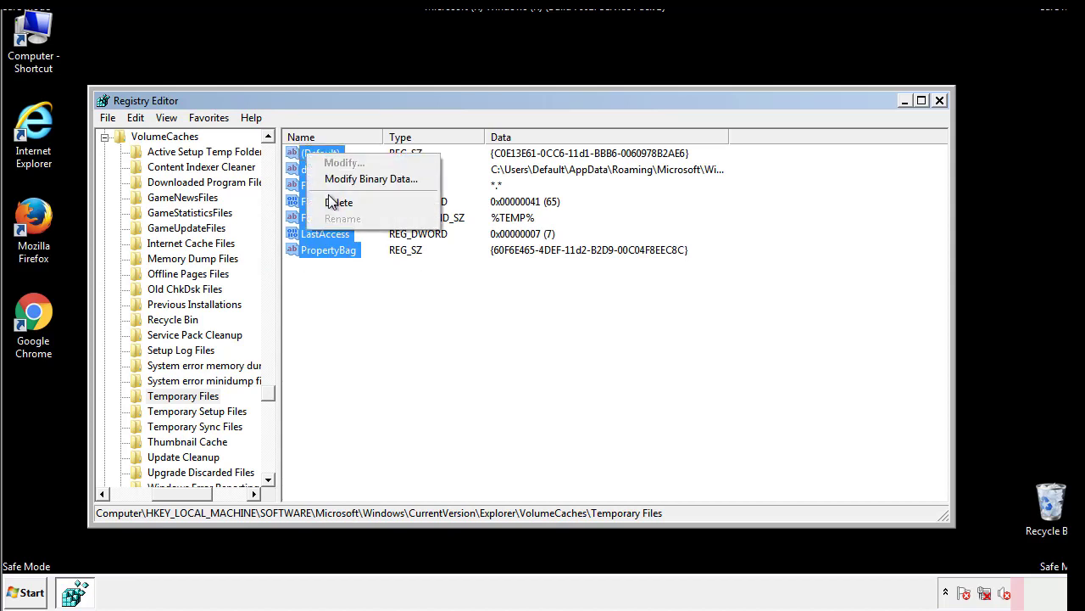
click(339, 202)
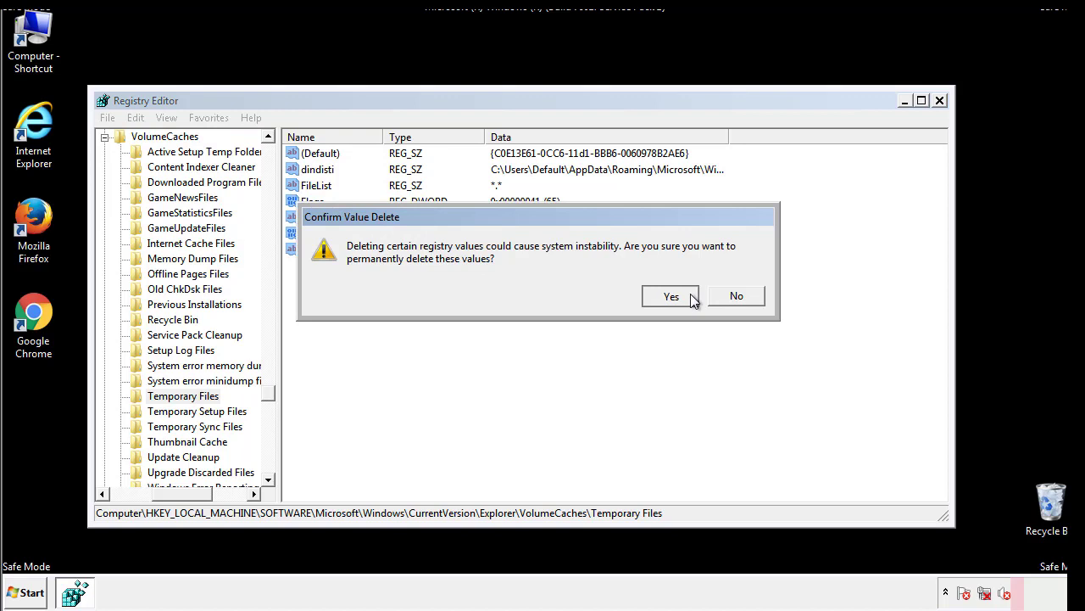
click(672, 295)
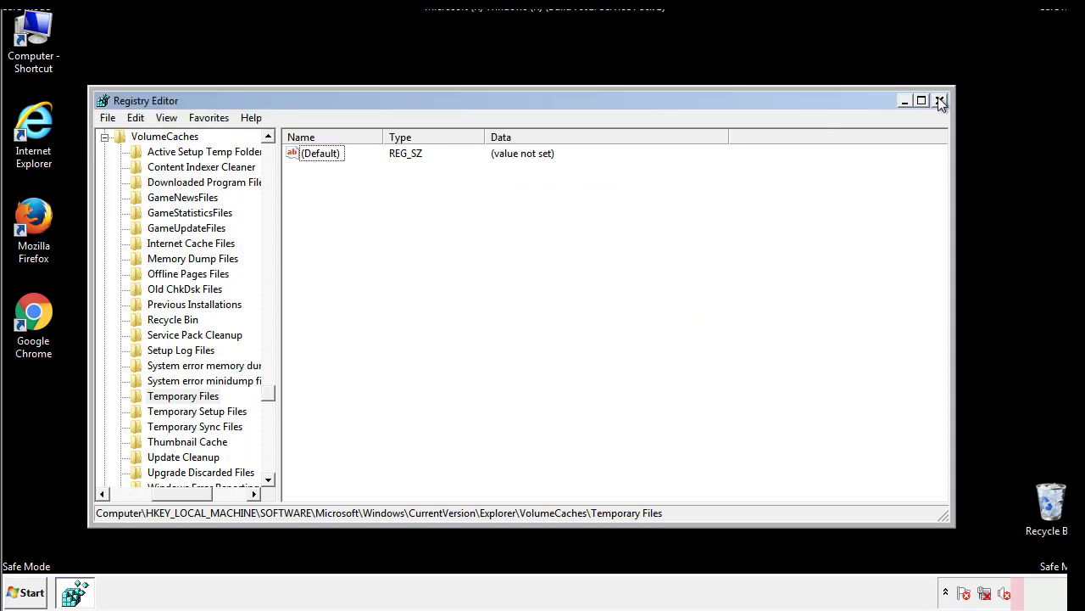
click(940, 100)
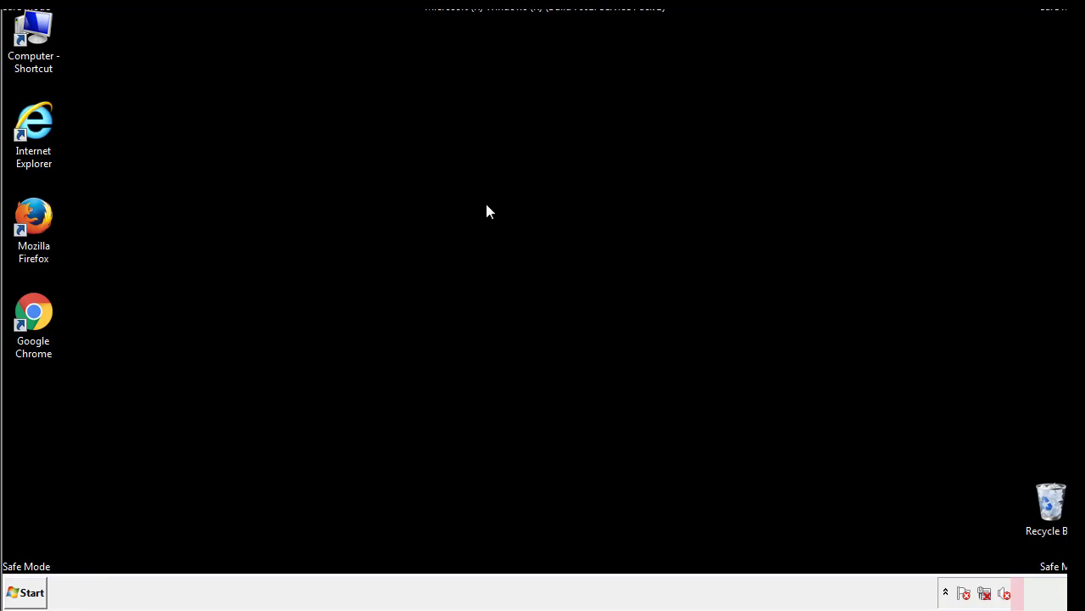
mouse_move(44, 424)
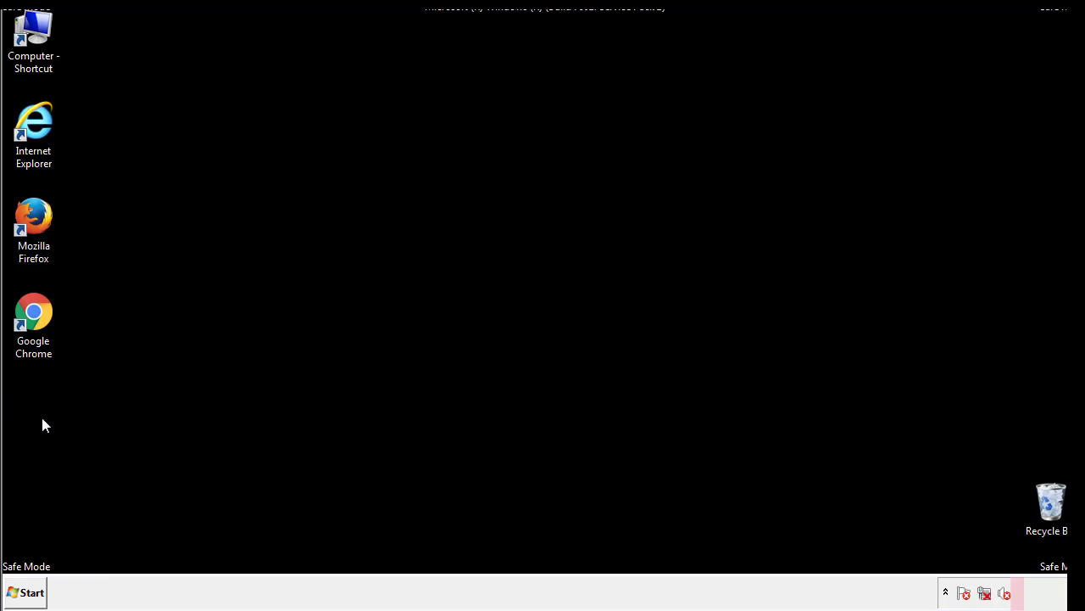
Launch System Configuration by searching msconfig from the Start menu
click(24, 592)
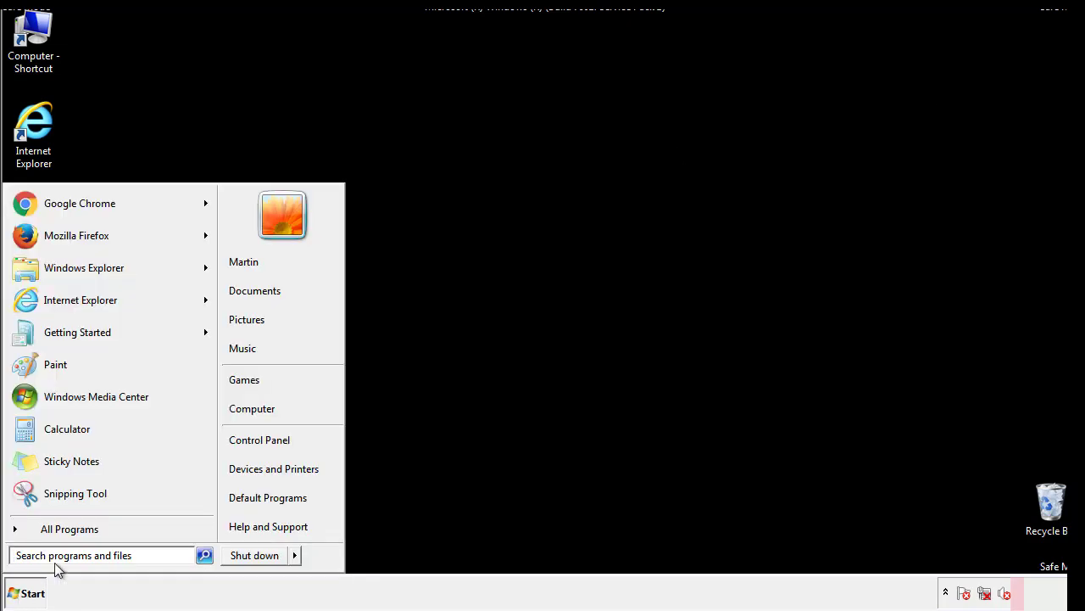
text(mscon)
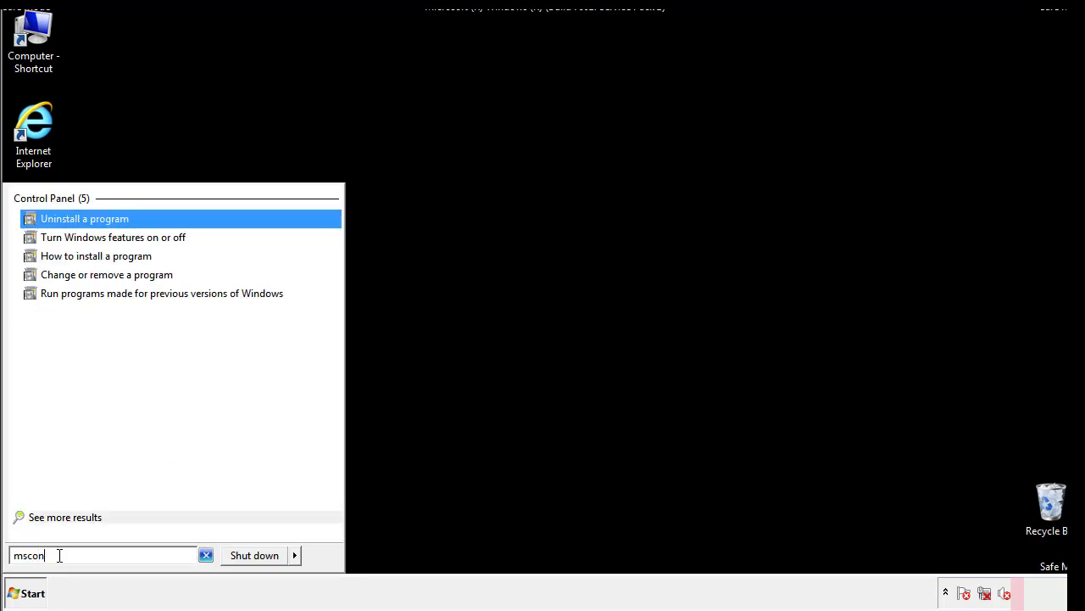
text(fig)
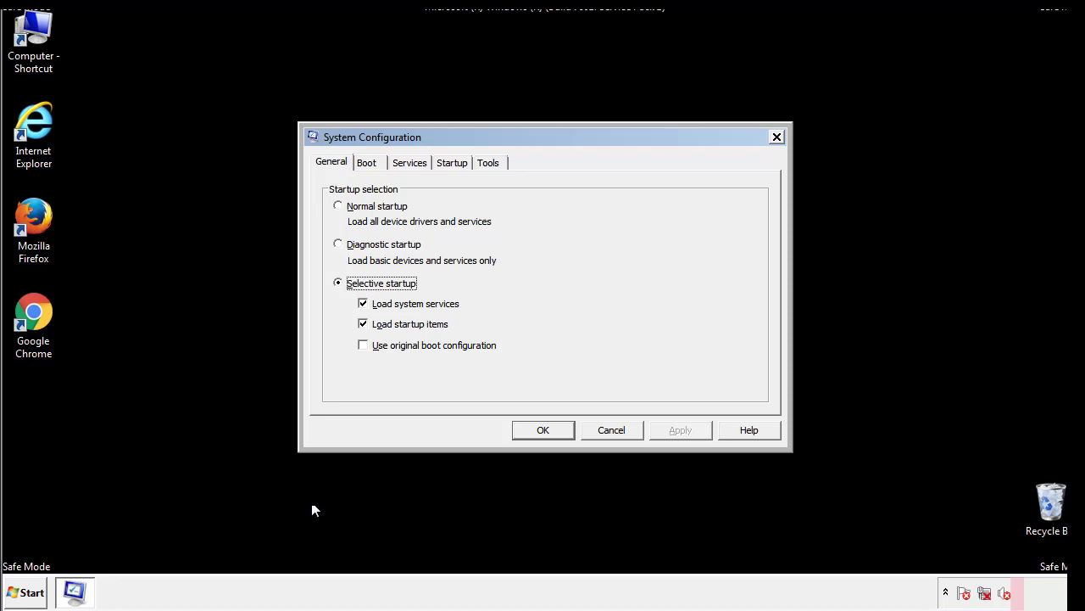
Uncheck Safe boot on the Boot tab, apply with OK and confirm Restart
click(366, 162)
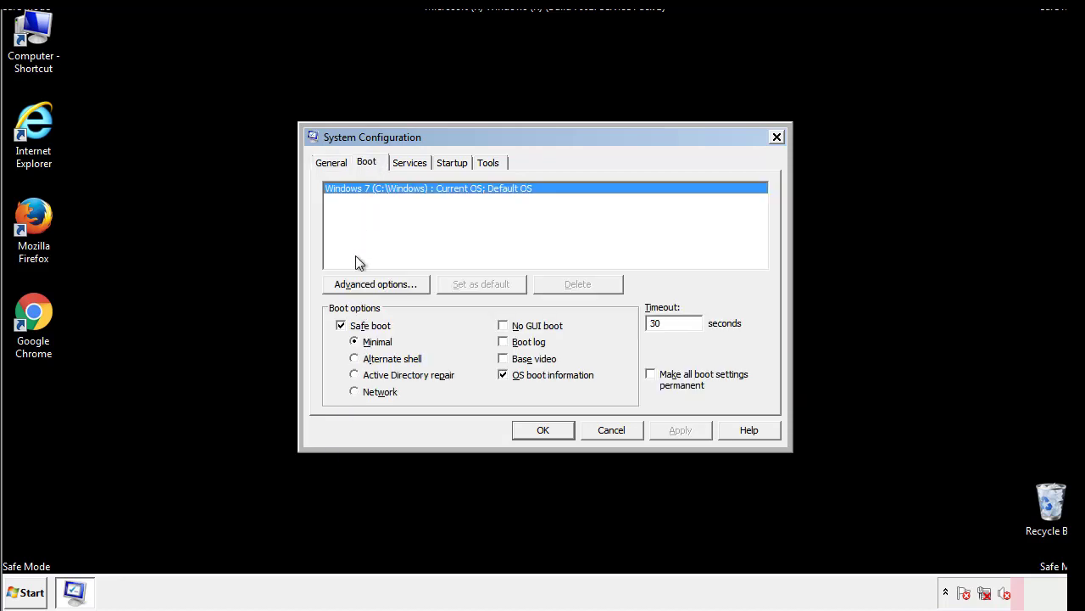
click(341, 325)
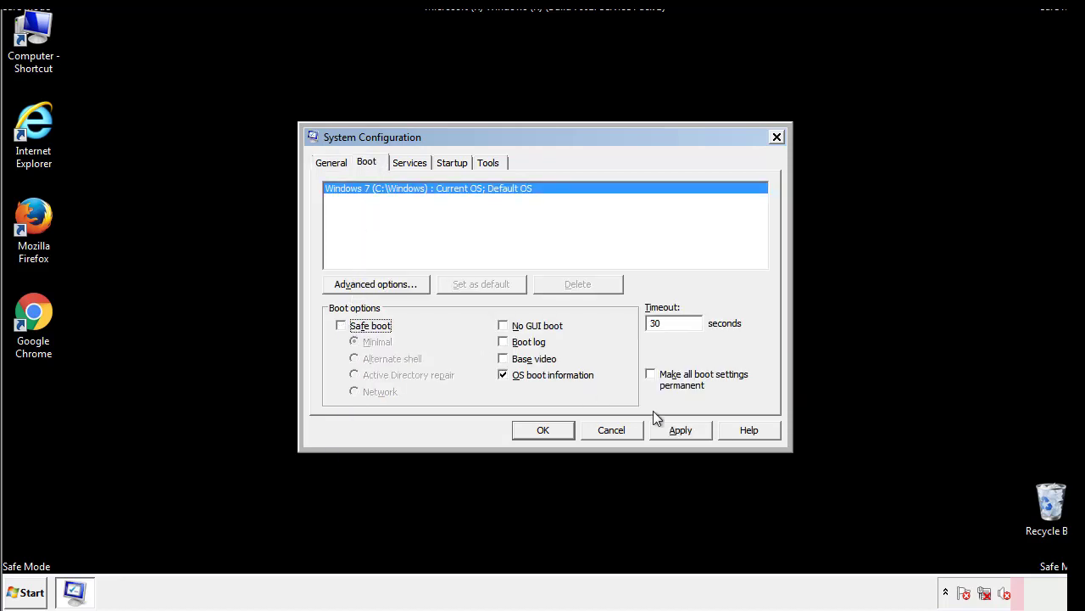
click(543, 430)
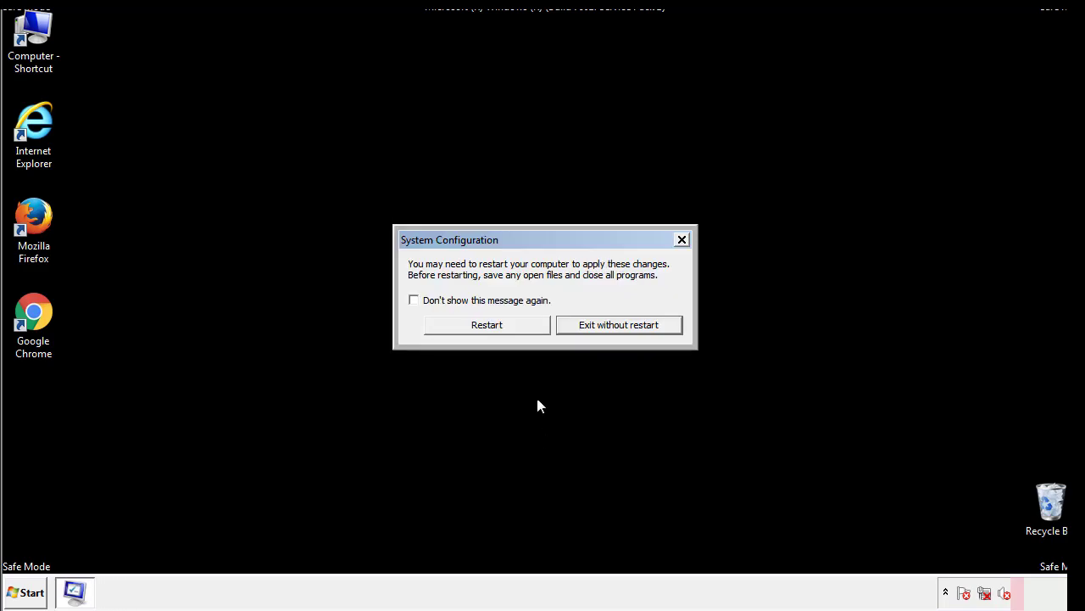
click(487, 324)
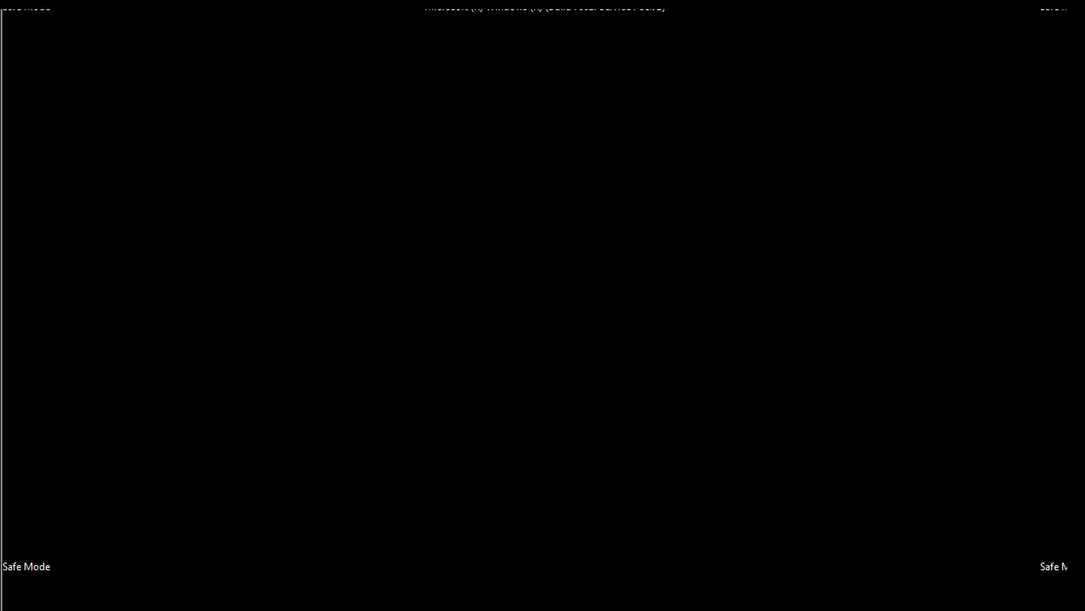